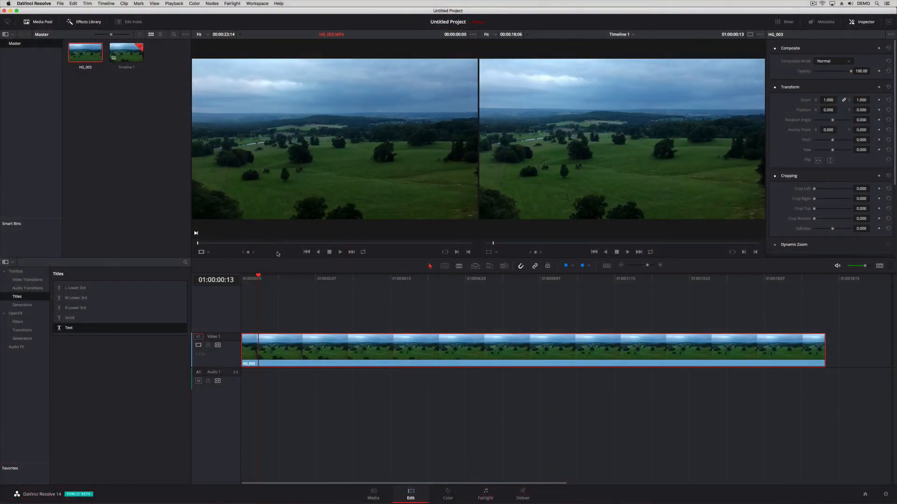
mouse_move(526, 170)
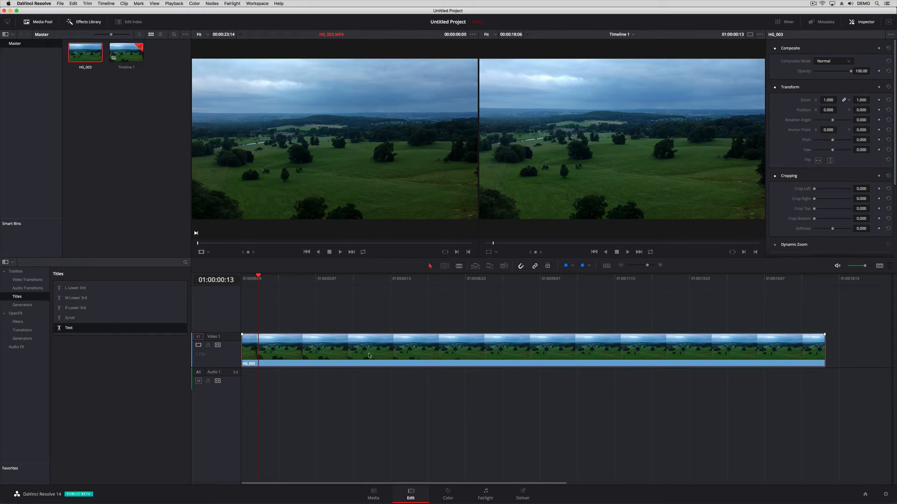
Step: Switch to the Color page for the drone landscape clip
click(448, 493)
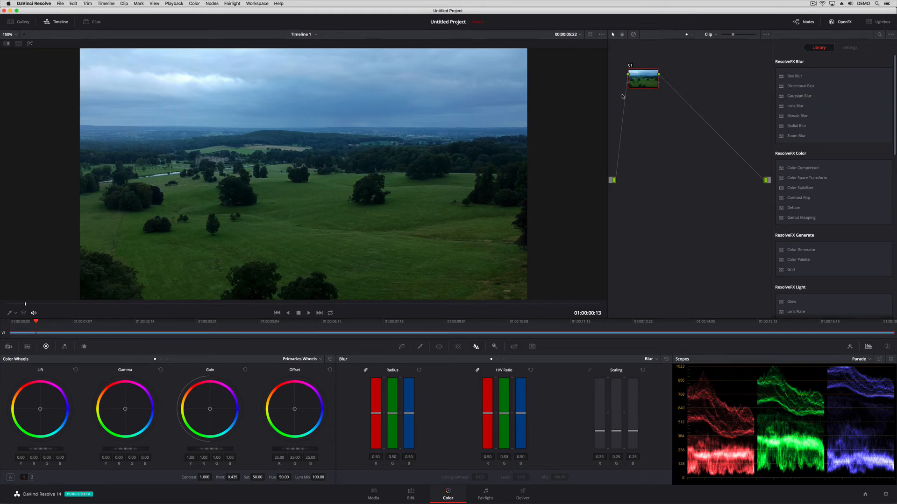
Step: Centre the clip's node, warm the highlights via the Gain wheel, and return to the Edit page
drag(642, 81, 652, 172)
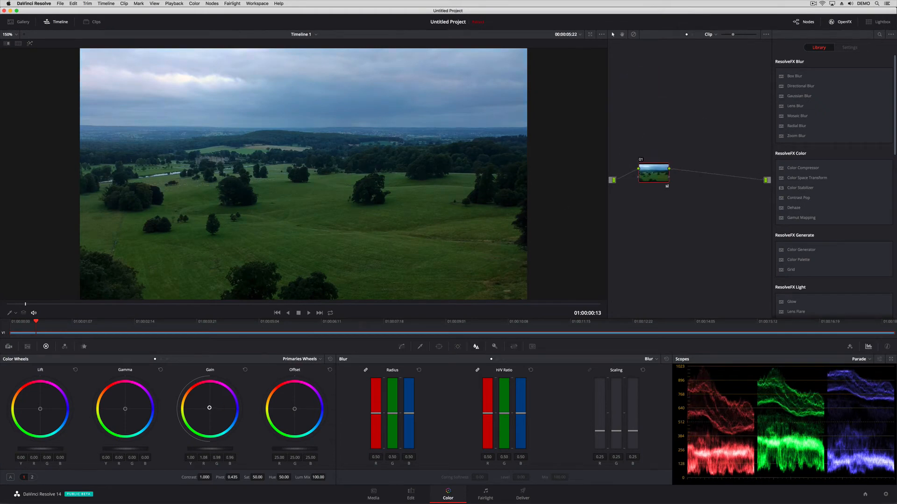
drag(209, 408, 207, 405)
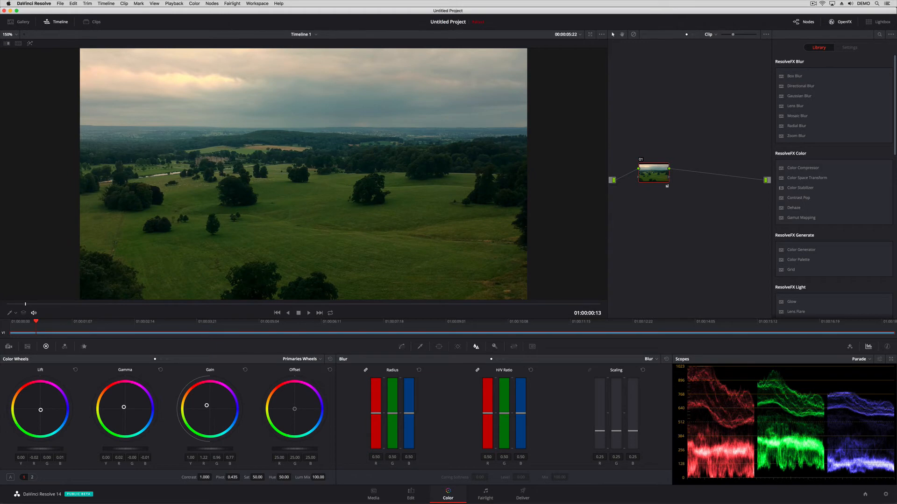
mouse_move(41, 411)
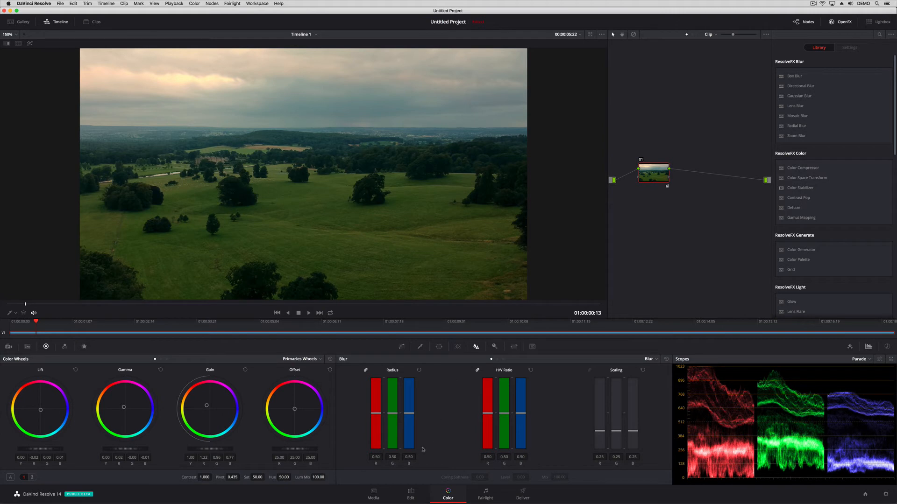
click(410, 495)
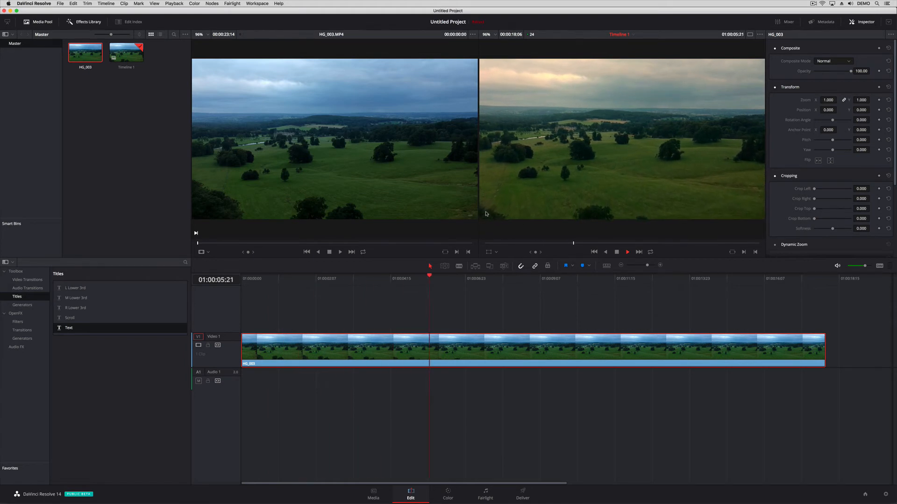
Step: Raise the drone clip's playback speed via Change Clip Speed, roughly halving its length
right_click(406, 346)
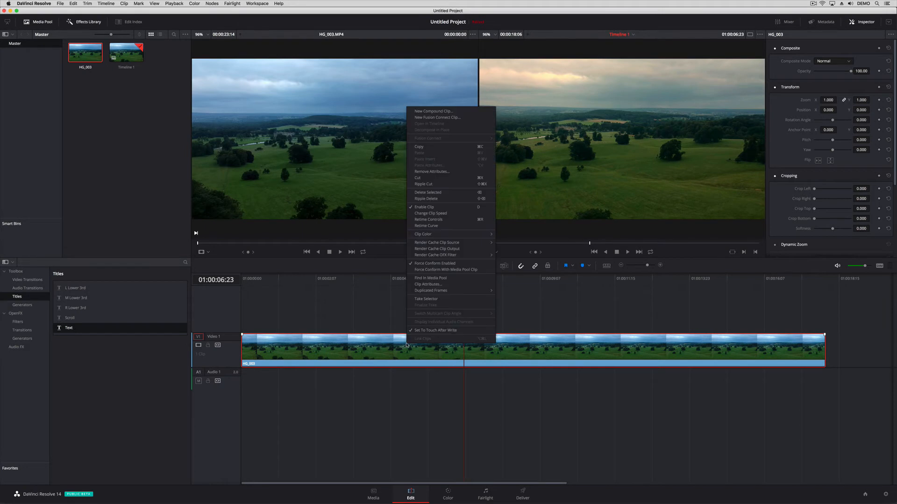
mouse_move(430, 213)
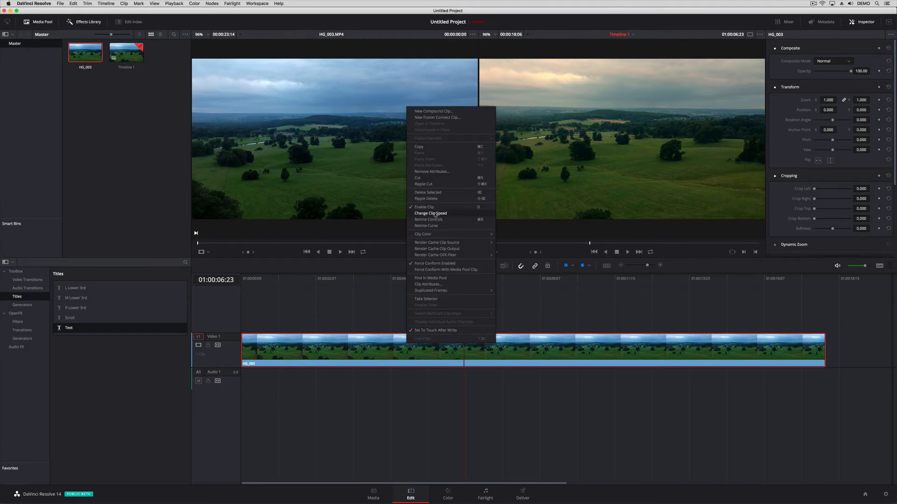
click(431, 213)
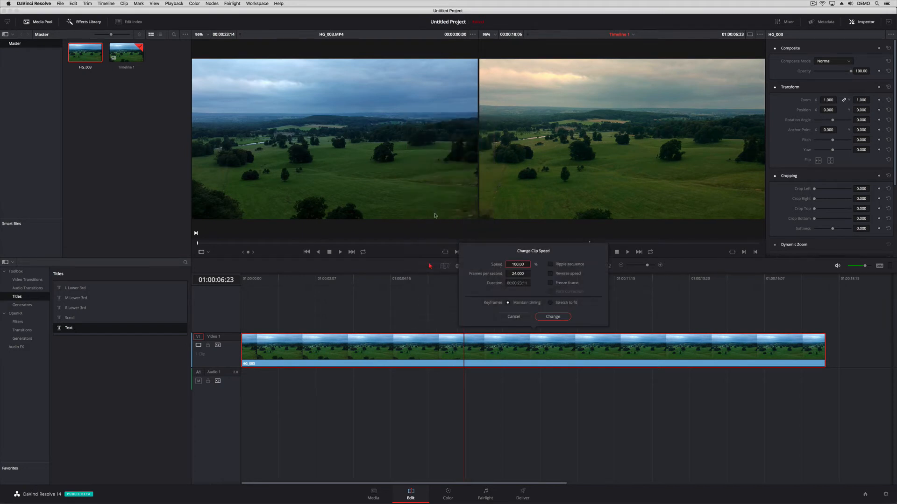
click(553, 316)
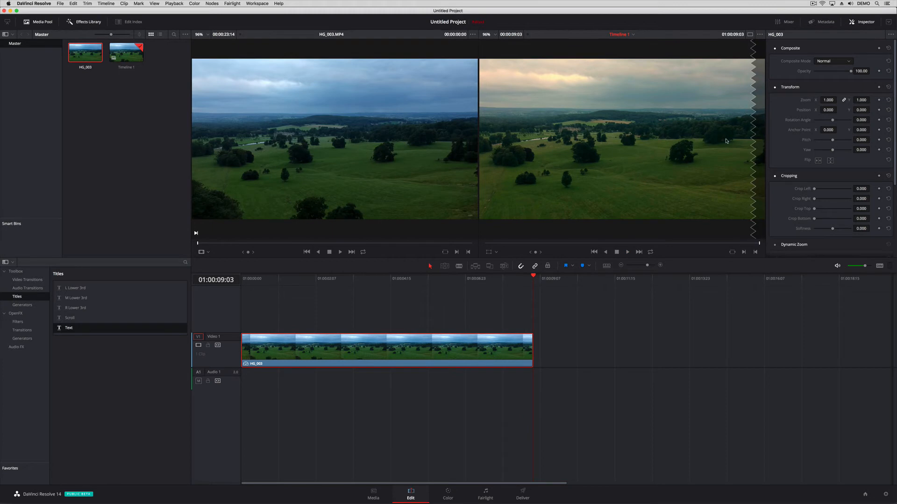
mouse_move(284, 279)
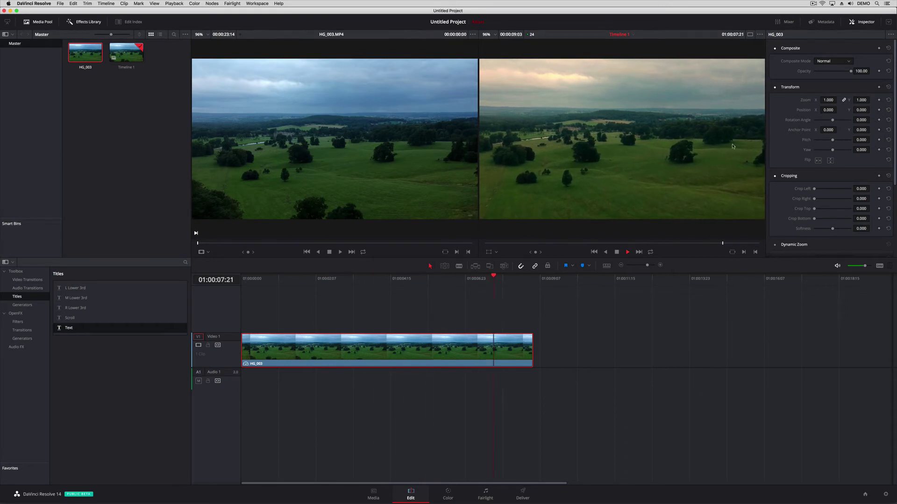
Step: Stop playback and scrub the playhead back near the start to preview the faster clip
click(519, 278)
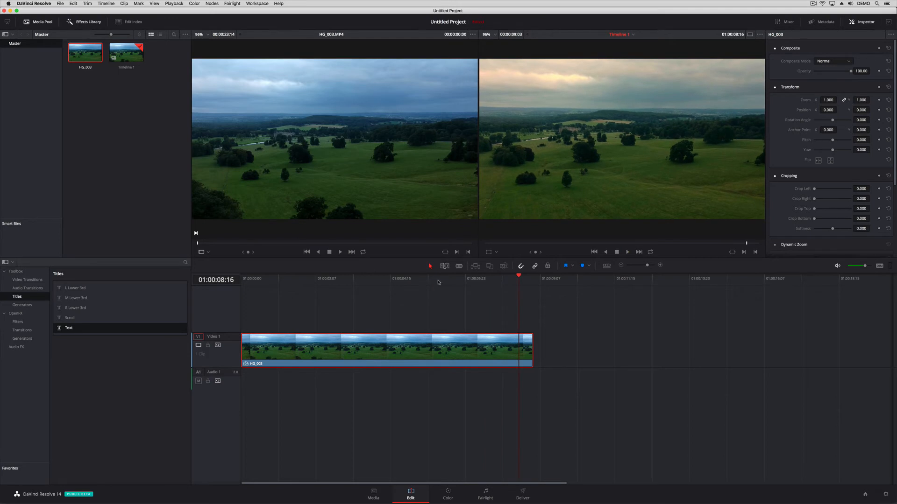
click(366, 279)
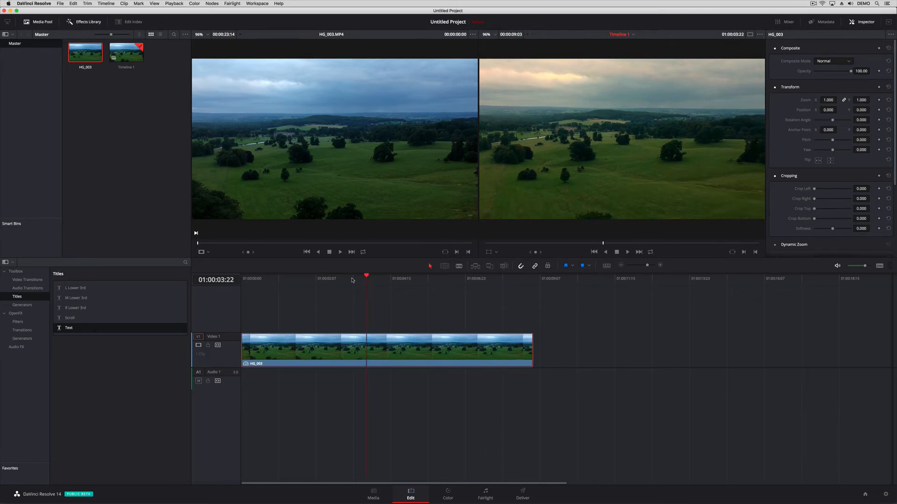
click(318, 278)
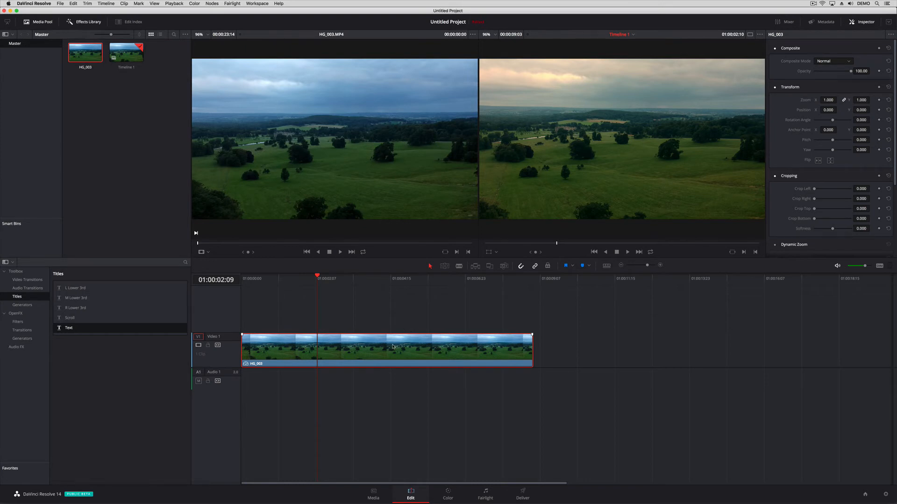
mouse_move(468, 305)
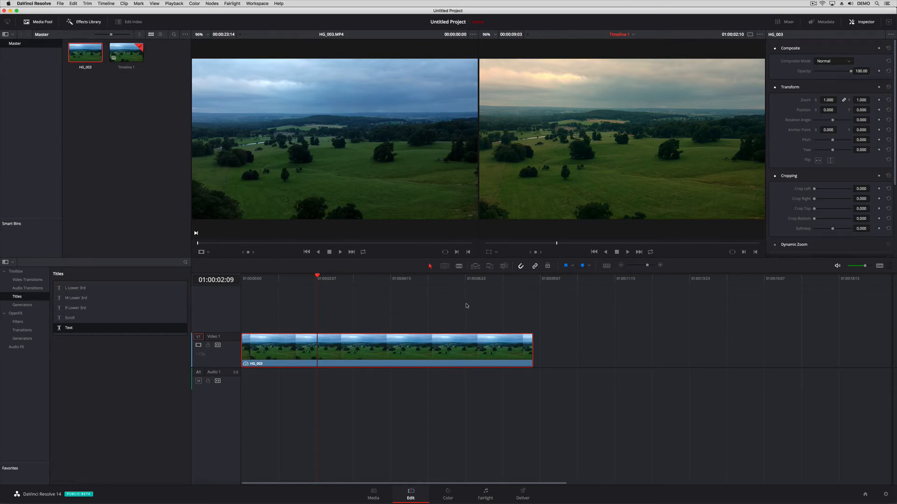
Step: Place a Text title on track V2 above the drone clip reading Period Drama
click(370, 346)
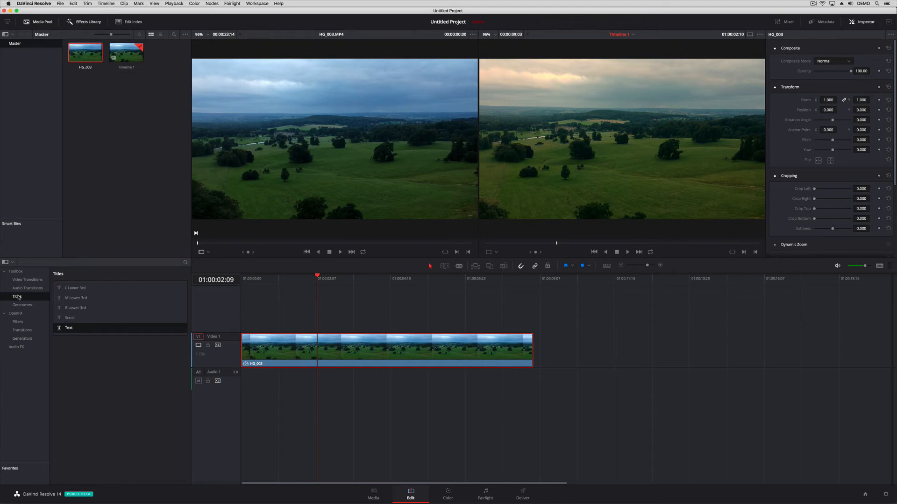
drag(68, 328, 343, 315)
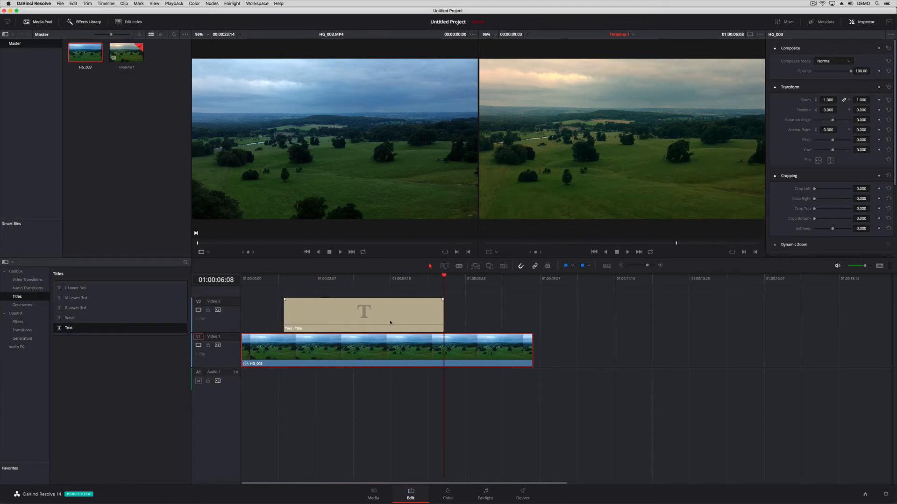
click(365, 314)
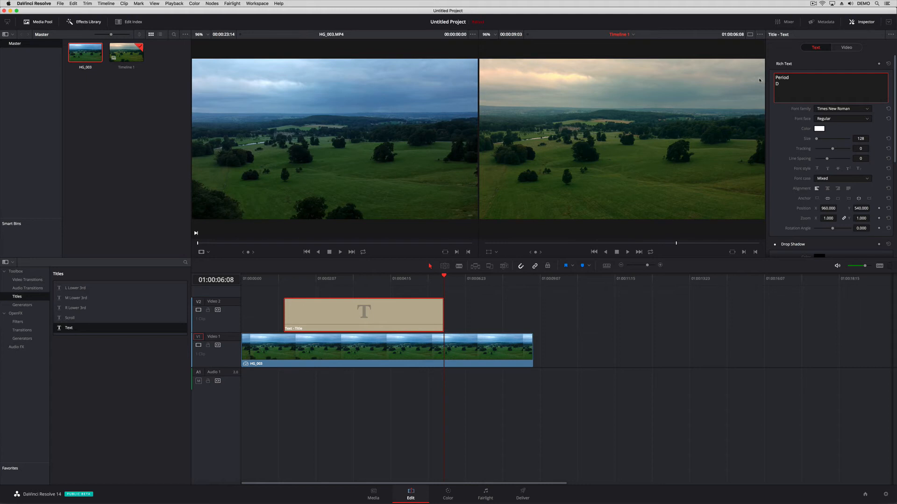
text(rama)
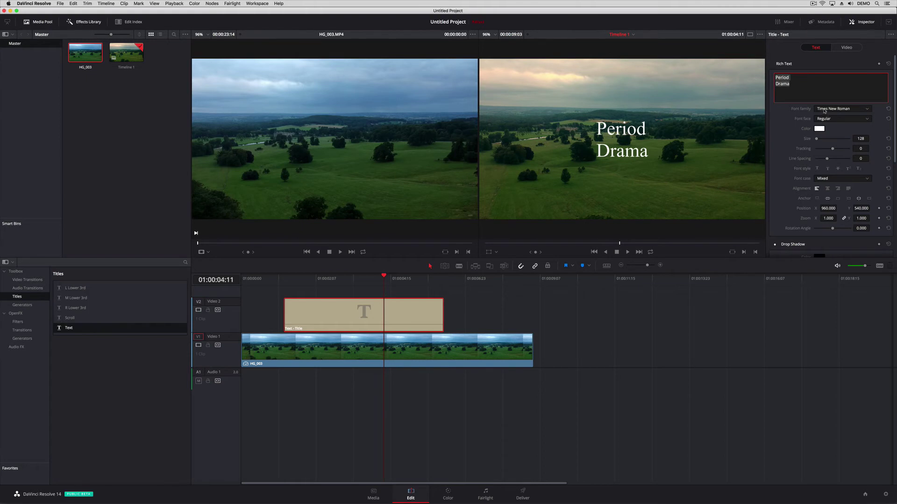
Step: Set the title to Snell Roundhand at size 299 with line spacing -167
click(841, 108)
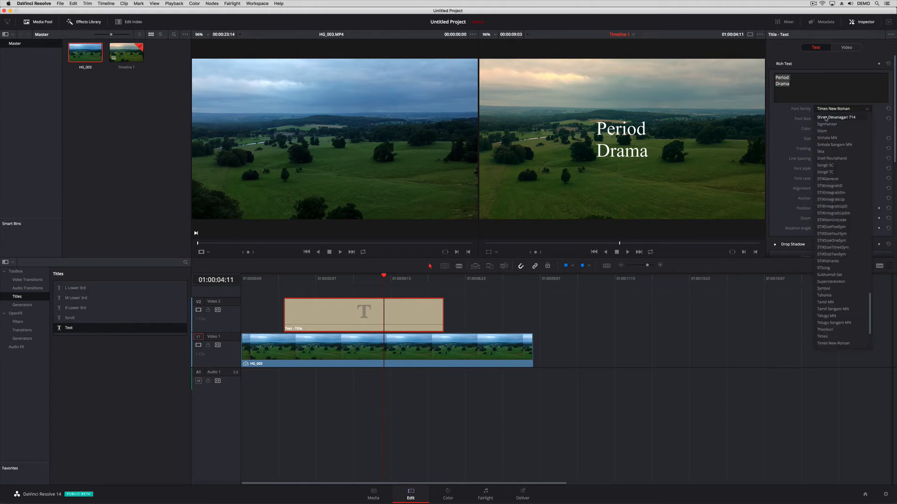
mouse_move(831, 219)
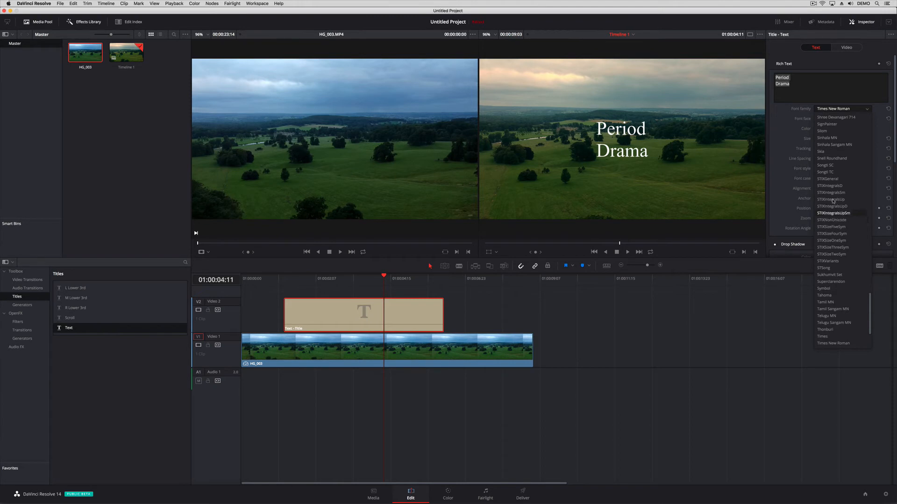
click(831, 158)
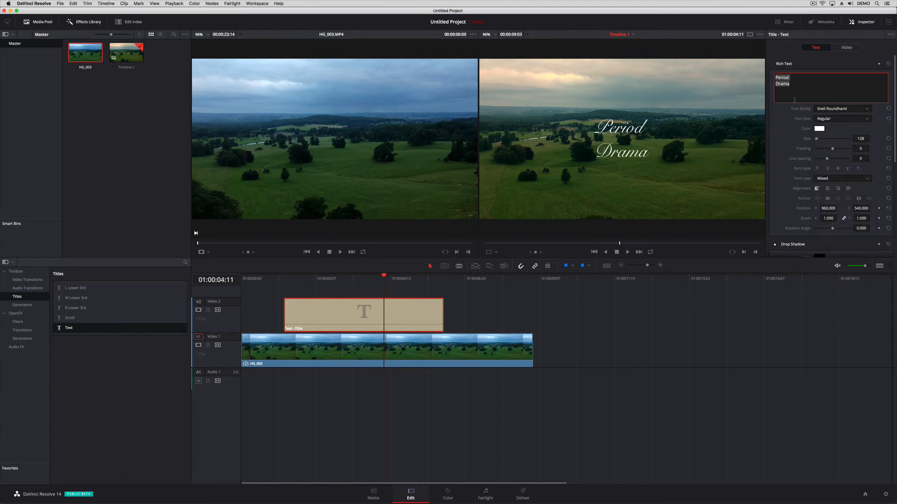
drag(833, 139, 858, 138)
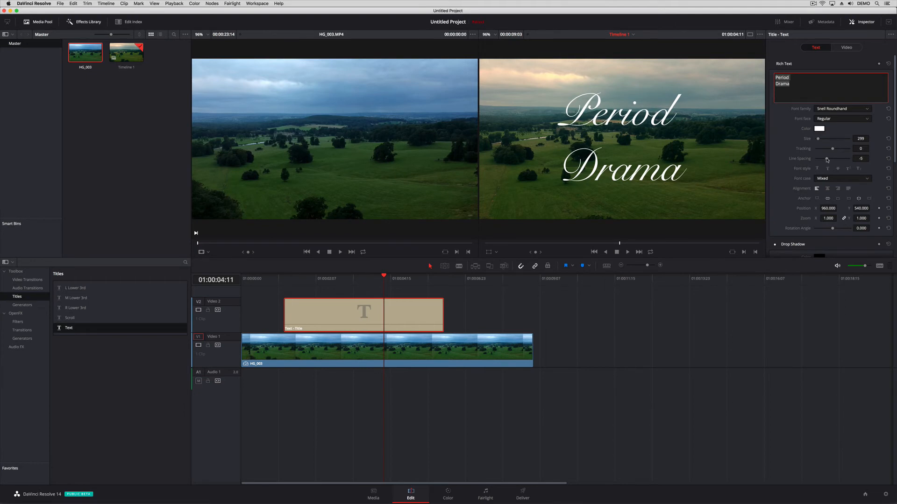
drag(832, 159, 819, 159)
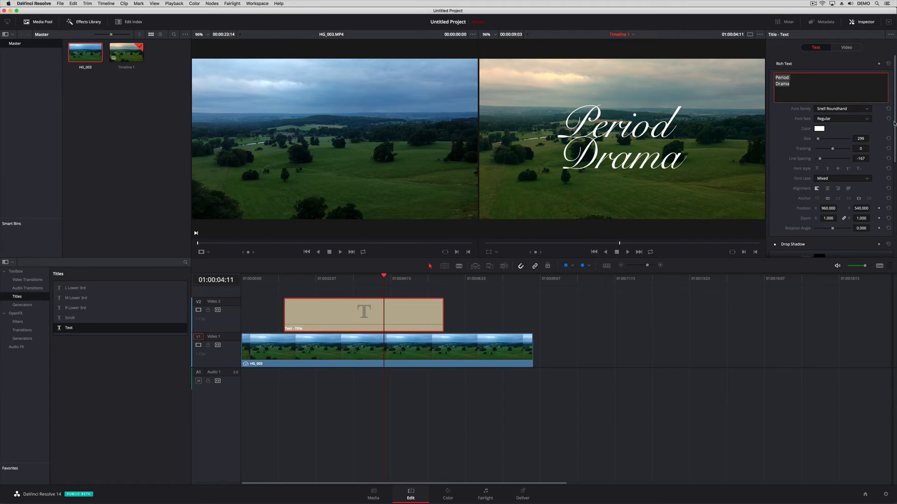
scroll(down, 3)
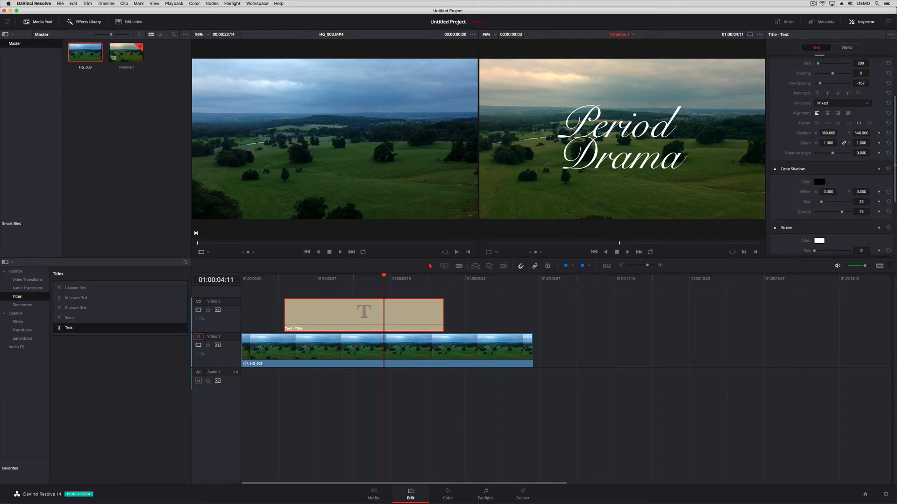
scroll(down, 3)
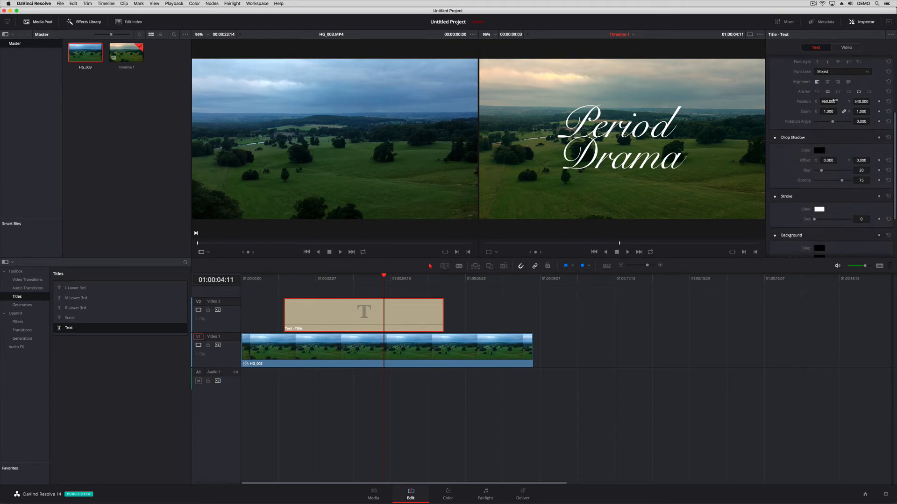
text(0.250)
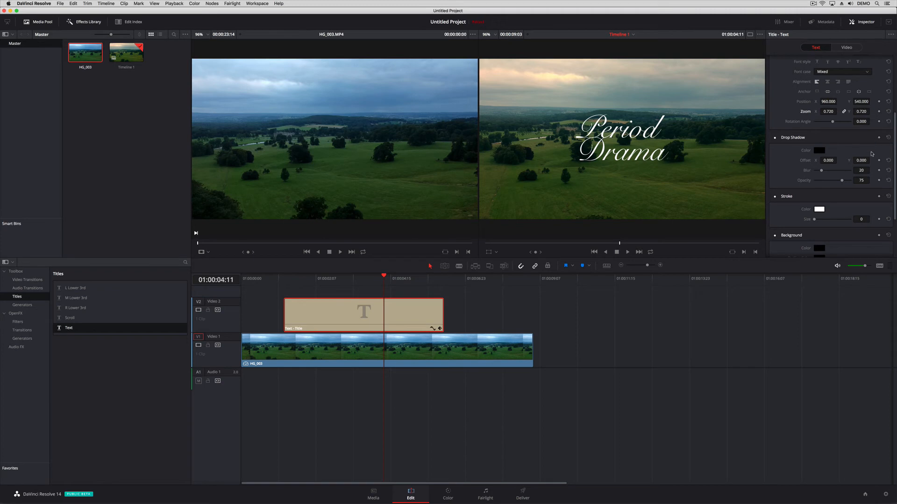
mouse_move(895, 160)
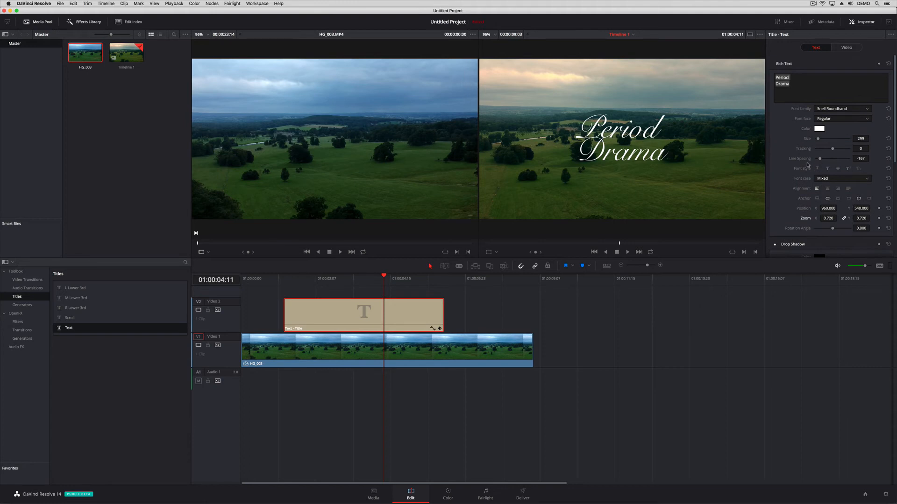
mouse_move(798, 161)
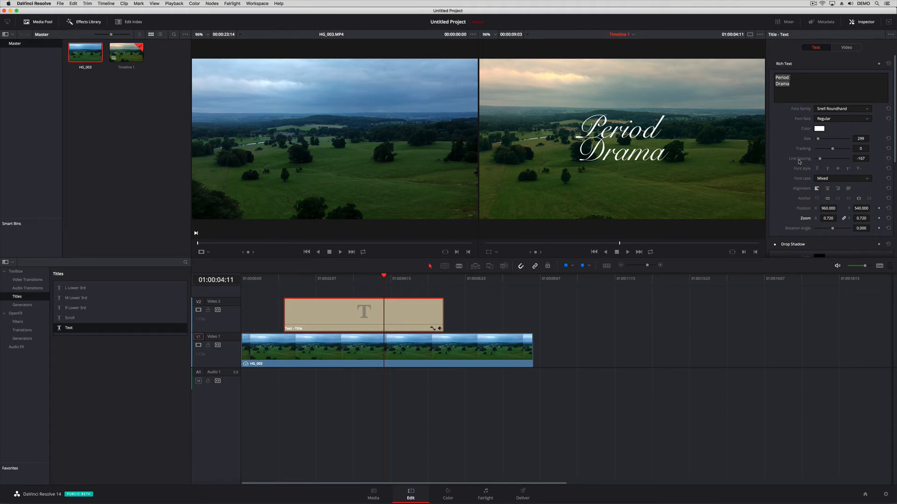
mouse_move(693, 172)
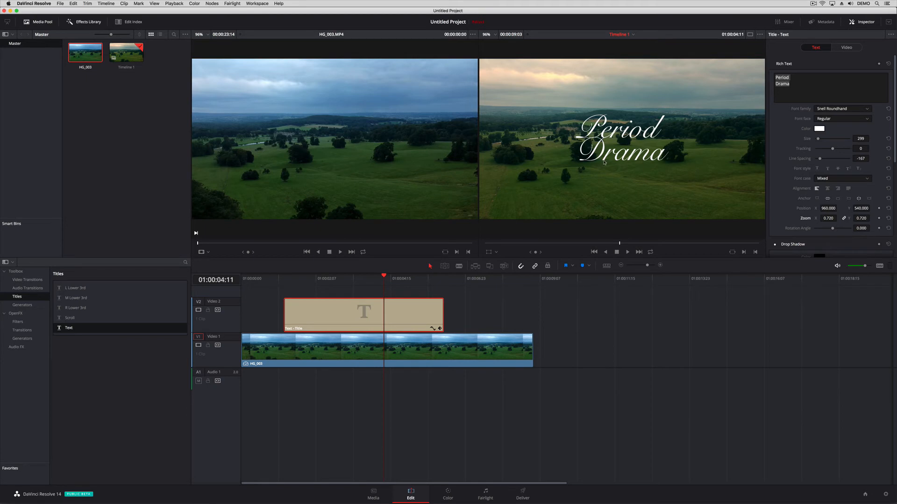
mouse_move(562, 140)
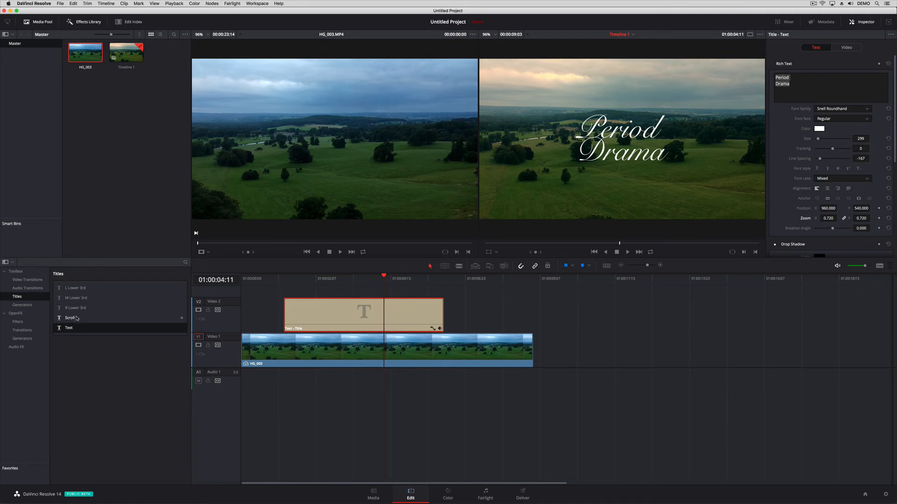
mouse_move(527, 152)
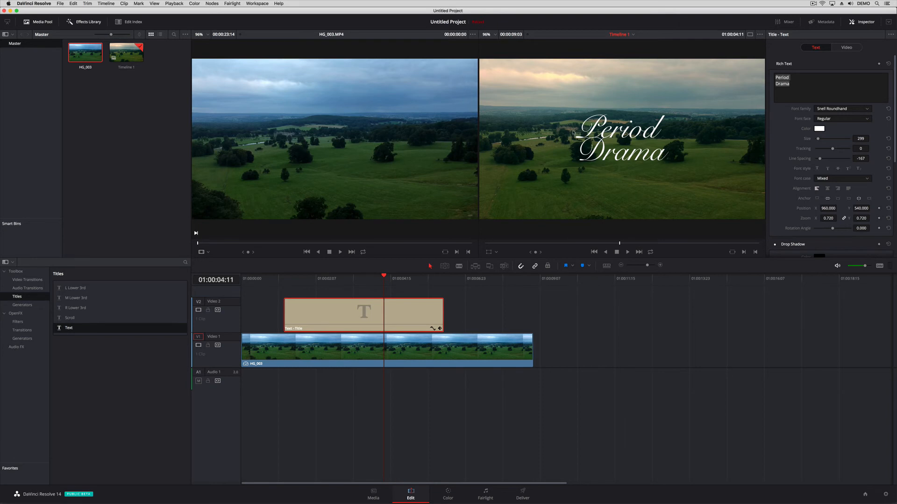
mouse_move(571, 136)
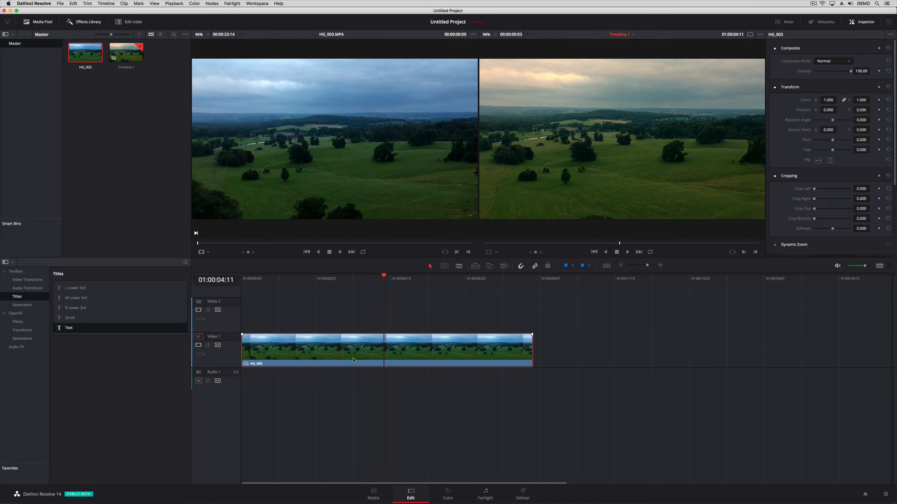
mouse_move(352, 350)
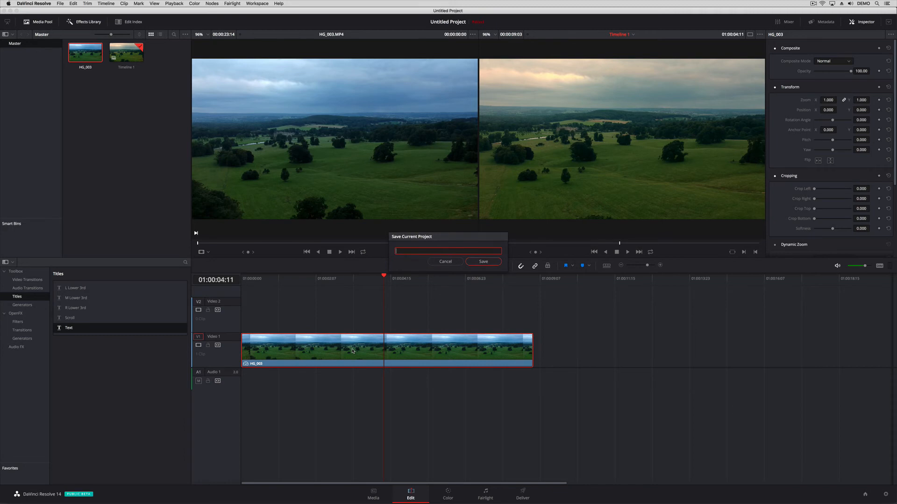
Step: Save the project as PD and dismiss the capture path permissions warning
text(PD)
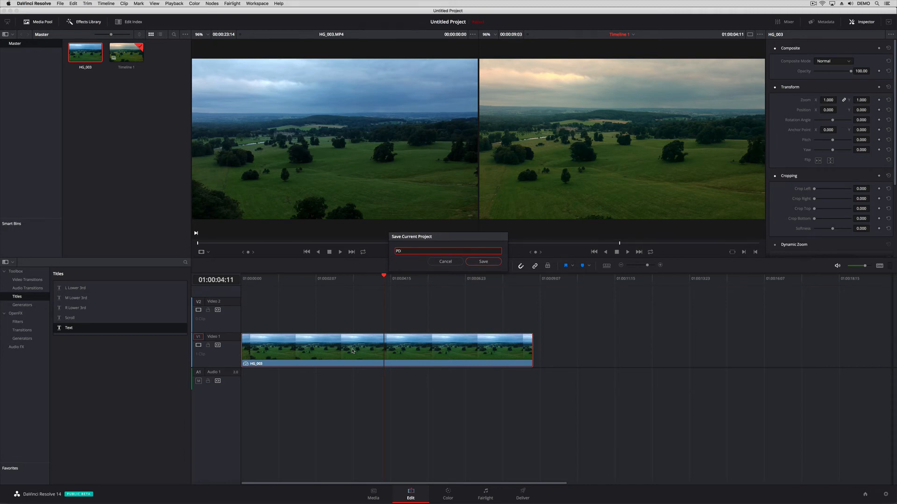
click(483, 262)
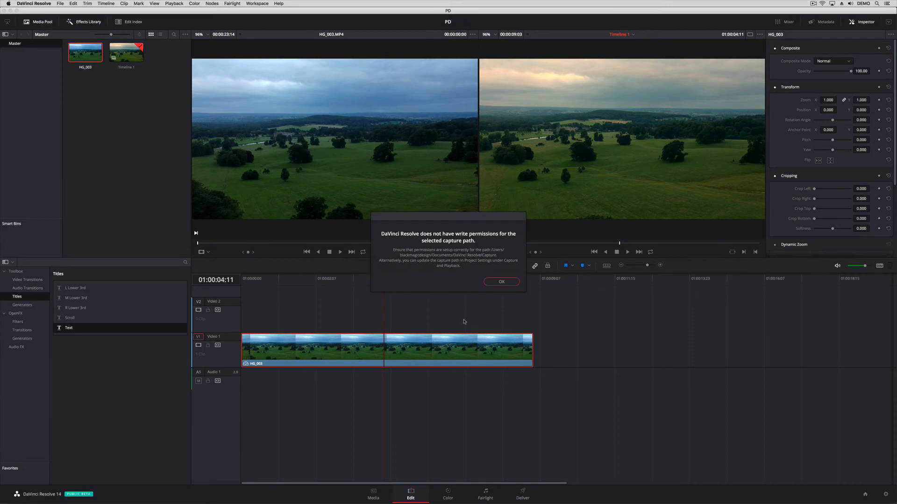
click(501, 282)
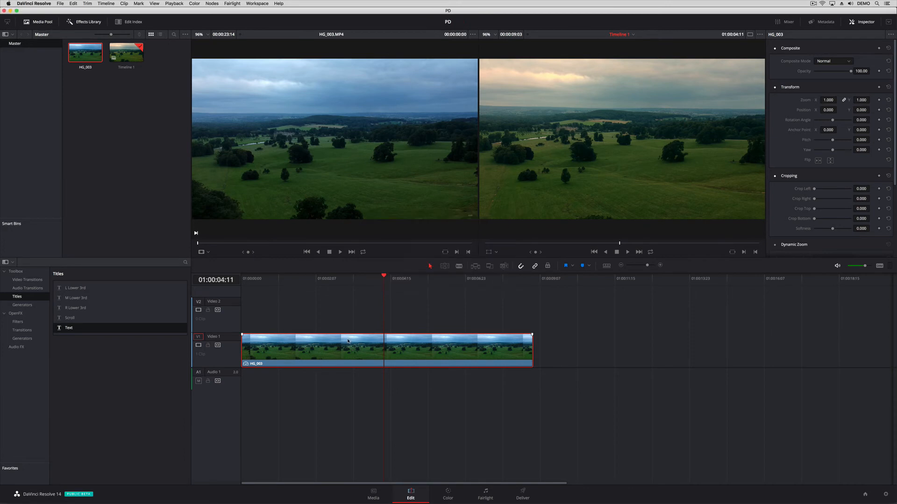
Step: Start a New Fusion Connect Clip from the HG_003 clip, naming it PD_titles_001
right_click(347, 342)
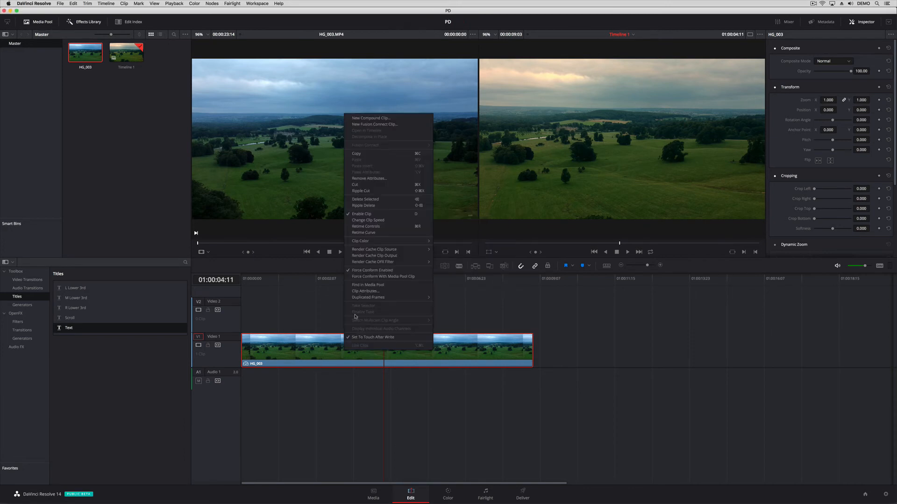
click(374, 124)
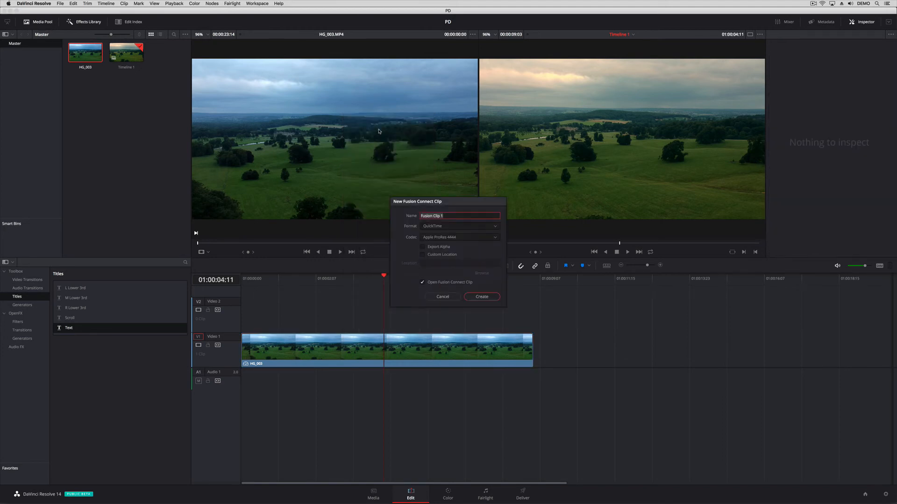
text(PD)
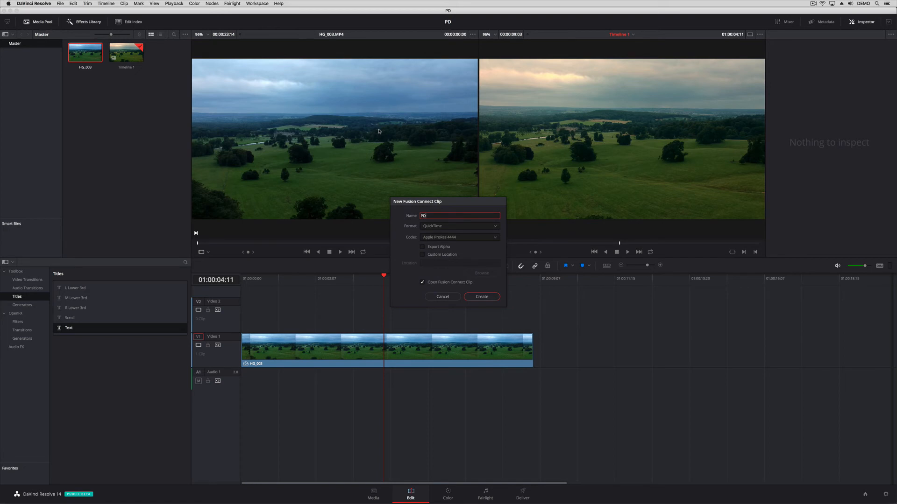
text(.)
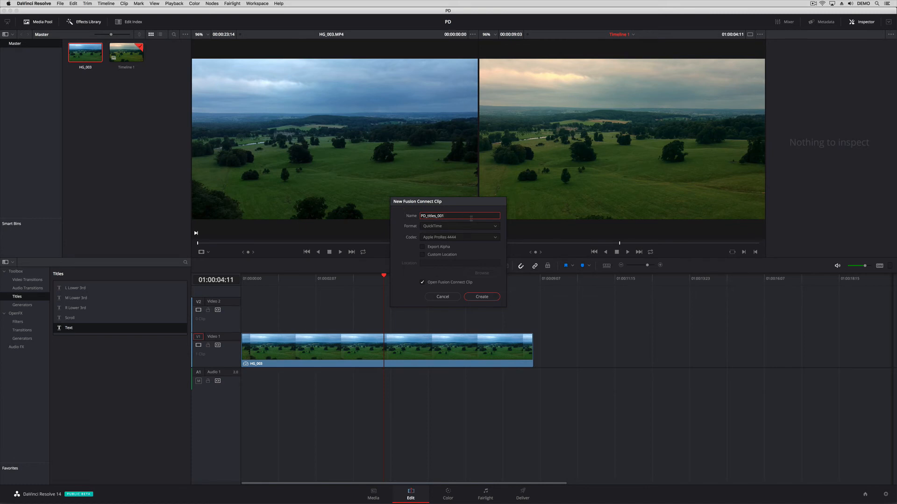
mouse_move(470, 232)
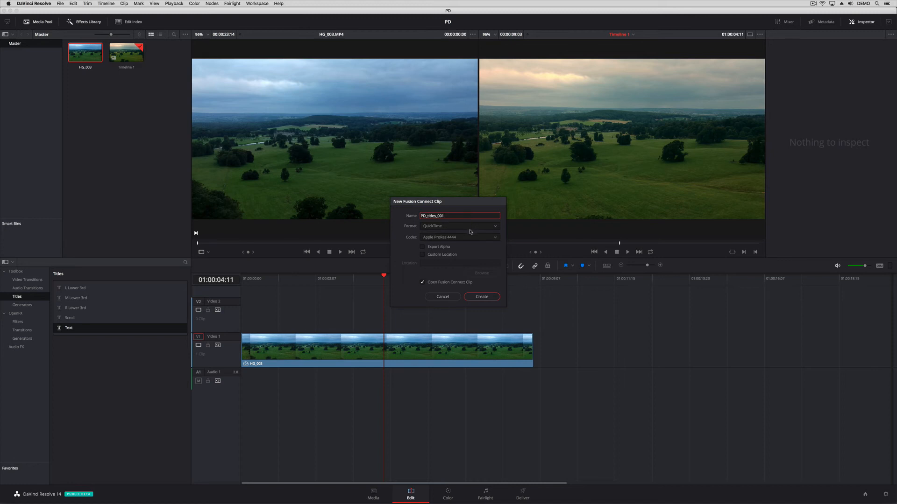
mouse_move(476, 233)
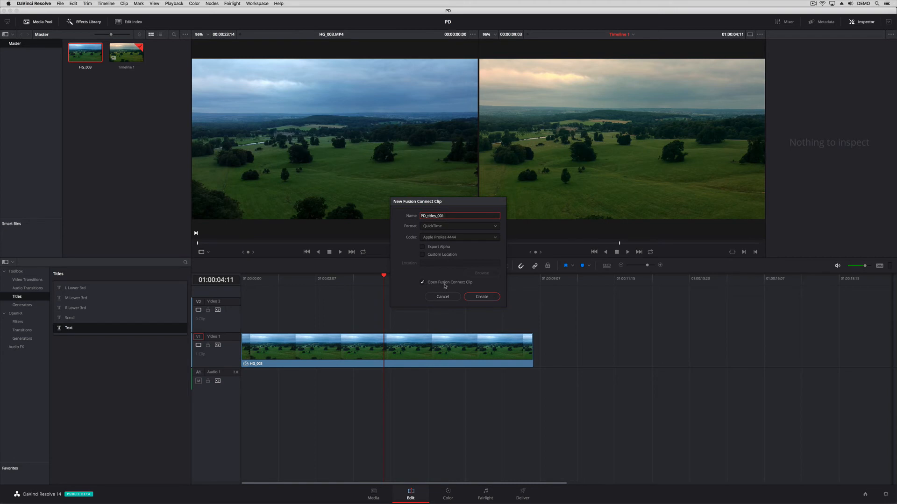
Step: Create the connect clip in Fusion Studio, view the drone loader, and move the Saver far right
click(482, 297)
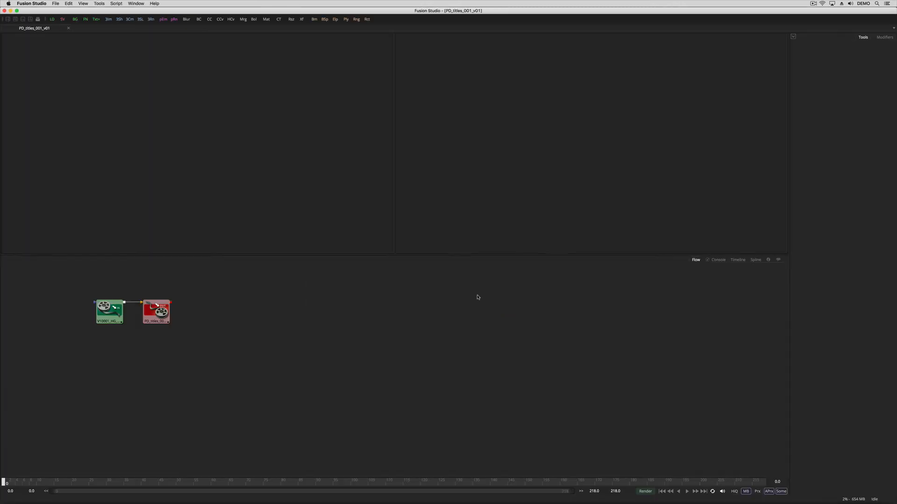
click(109, 310)
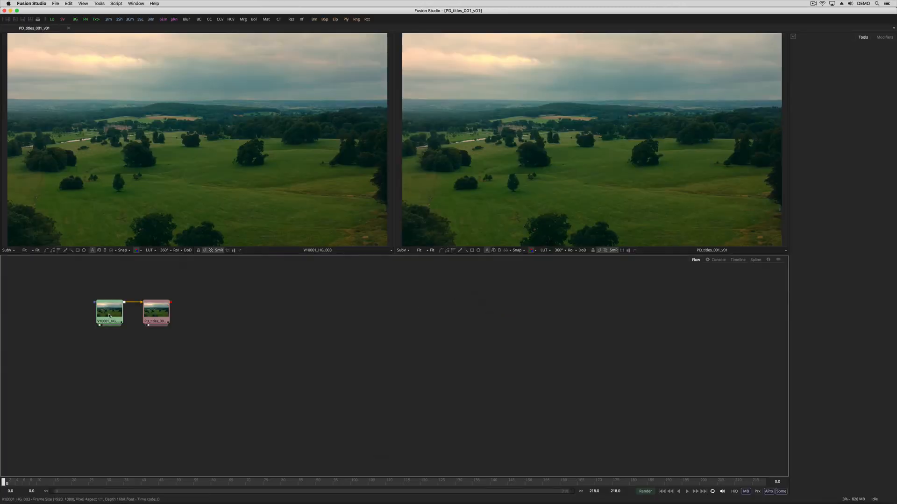
drag(156, 313, 472, 291)
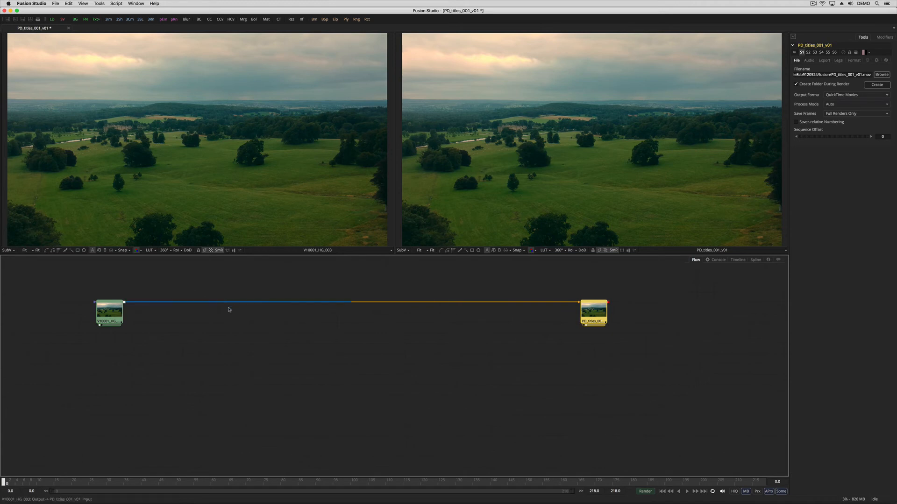
mouse_move(225, 304)
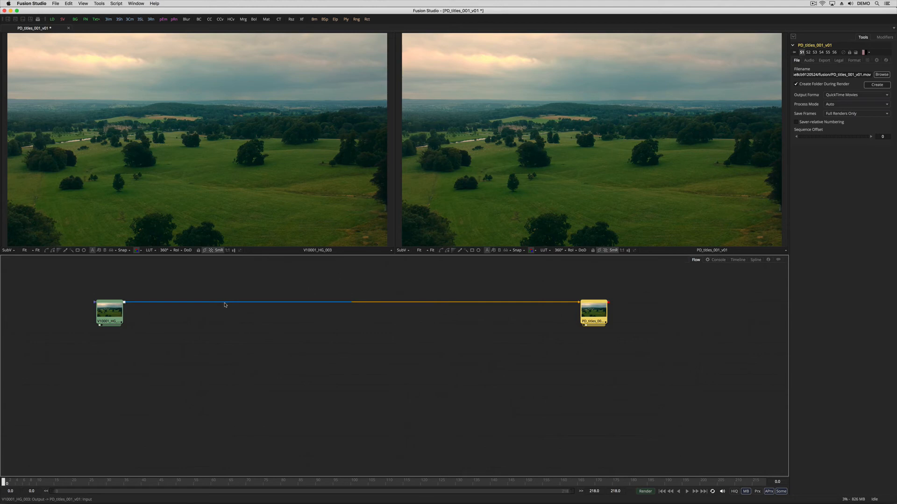
Step: Add a Text+ node feeding the Merge node's foreground and select it for editing
right_click(226, 304)
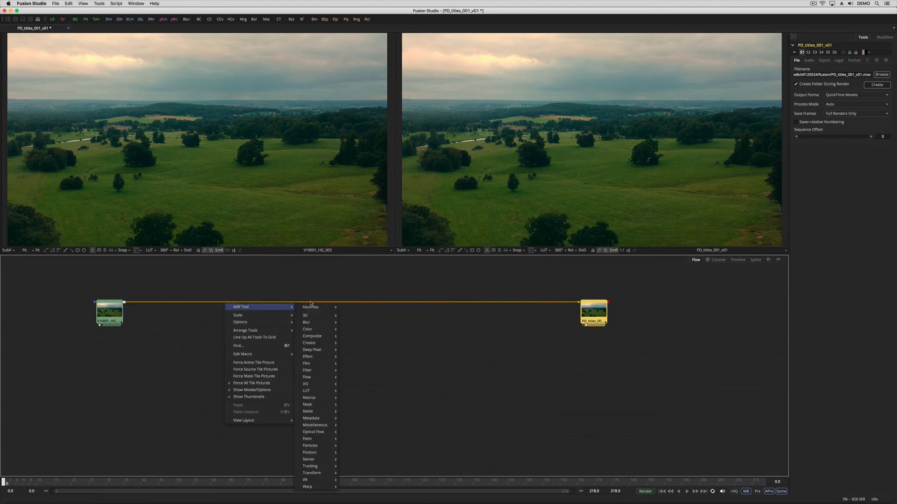
mouse_move(312, 350)
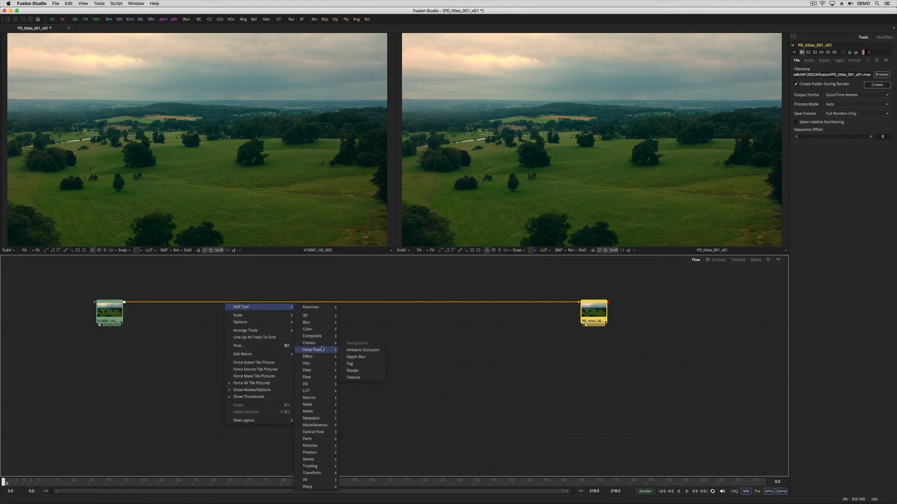
mouse_move(314, 343)
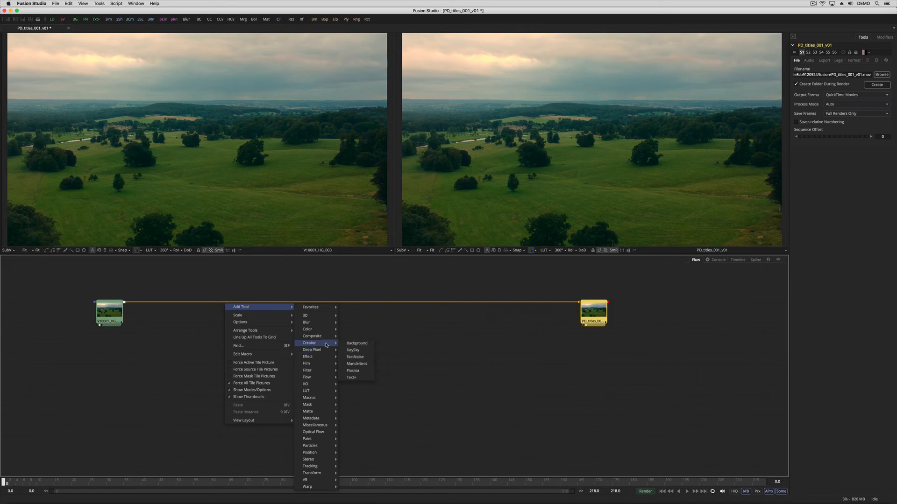
click(352, 377)
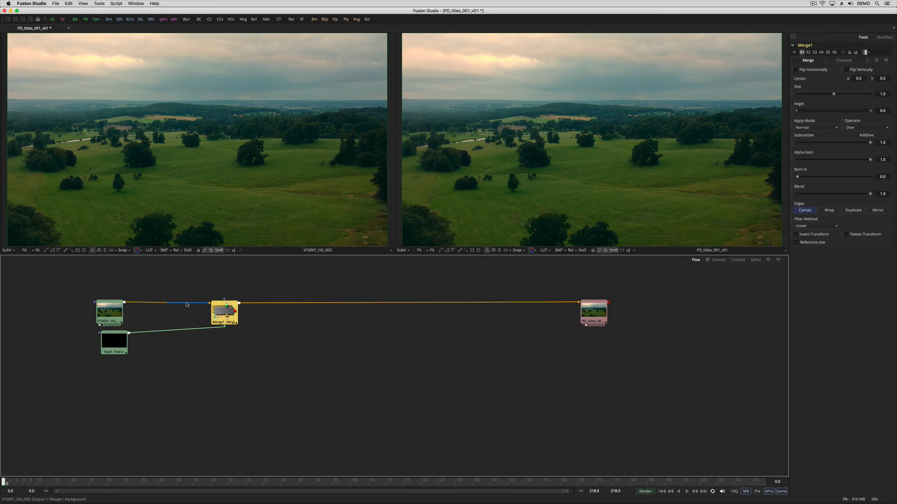
click(113, 344)
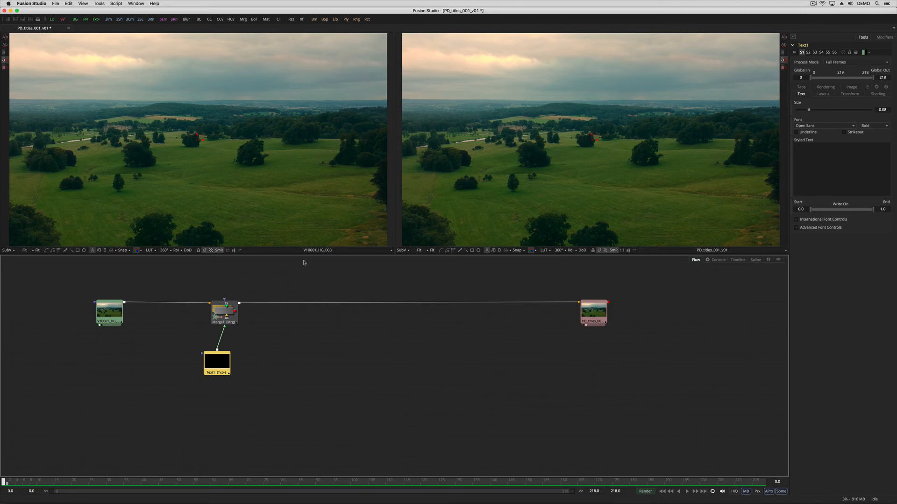
mouse_move(624, 311)
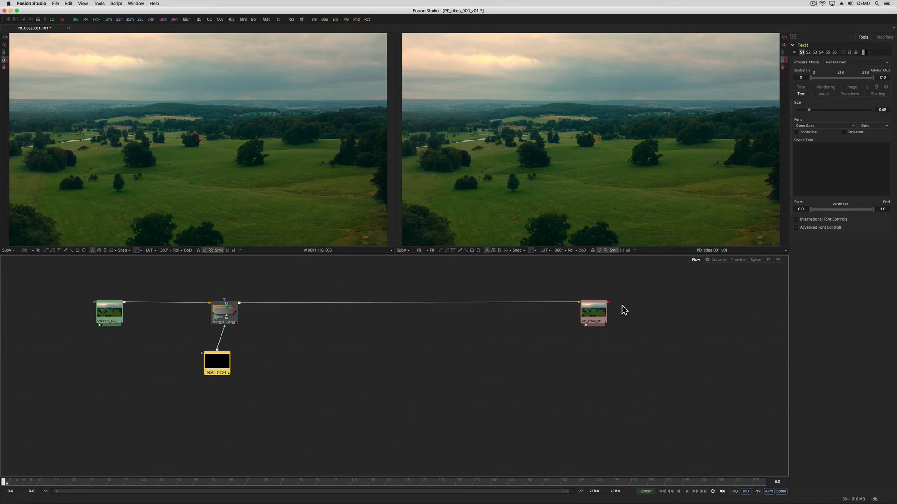
mouse_move(323, 284)
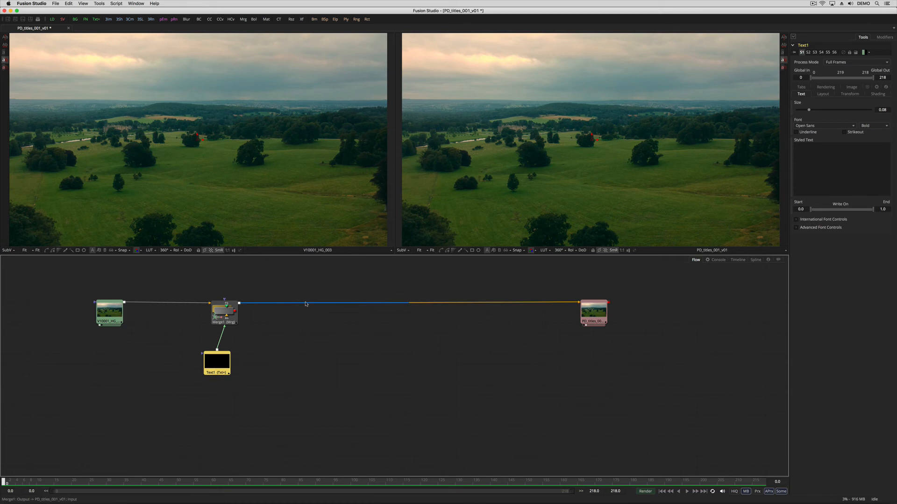
mouse_move(305, 305)
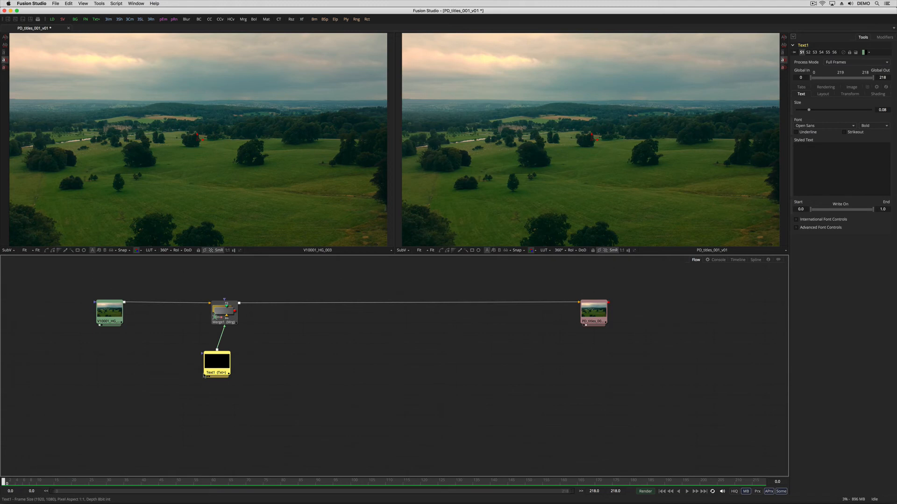
Step: Give the Text1 node the Period Drama text in Snell Roundhand at a larger size
drag(216, 365, 268, 365)
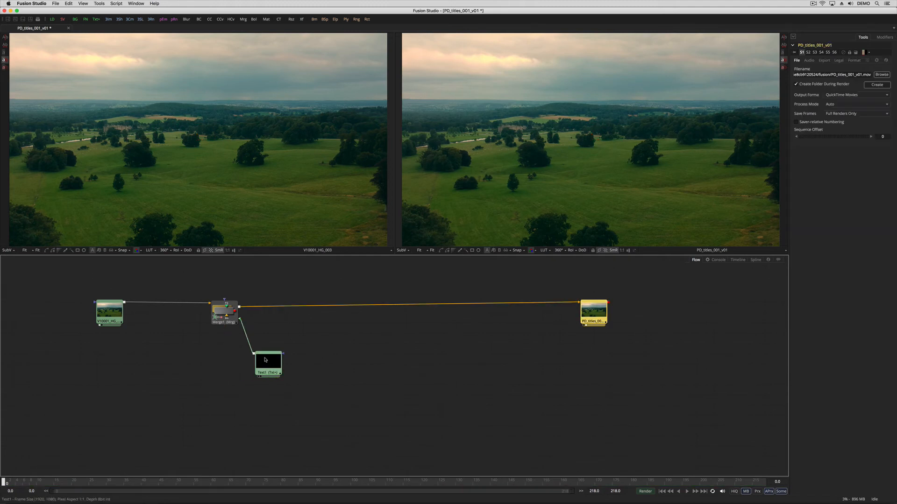
click(268, 363)
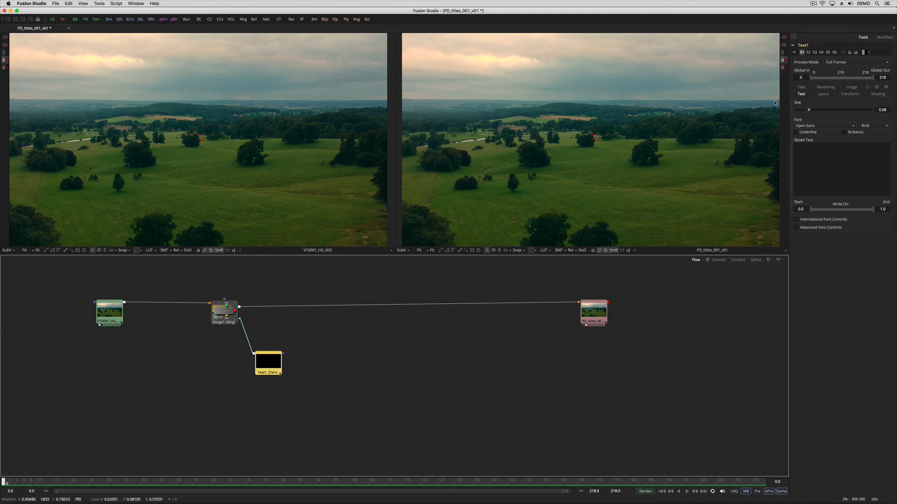
text(Period)
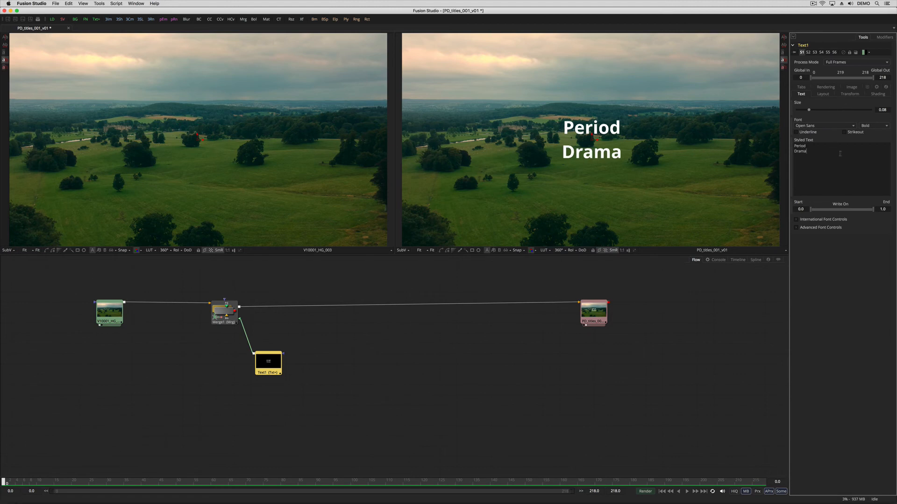
click(824, 125)
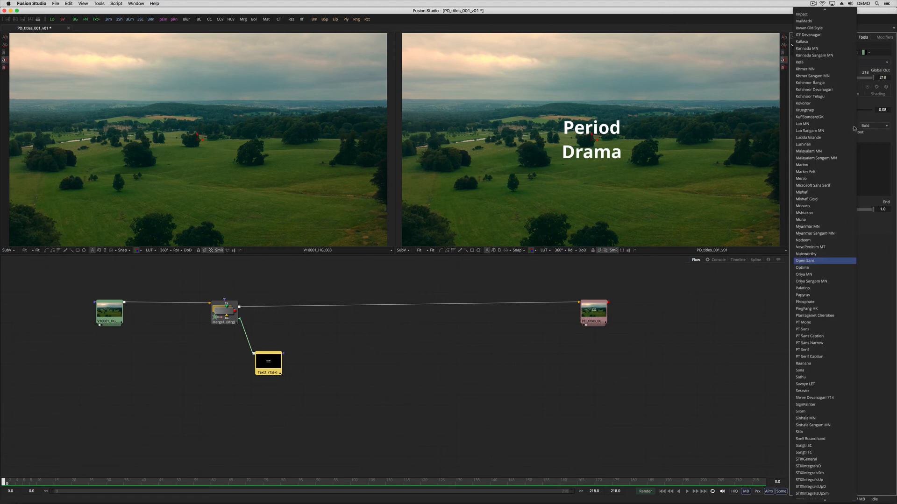
mouse_move(822, 129)
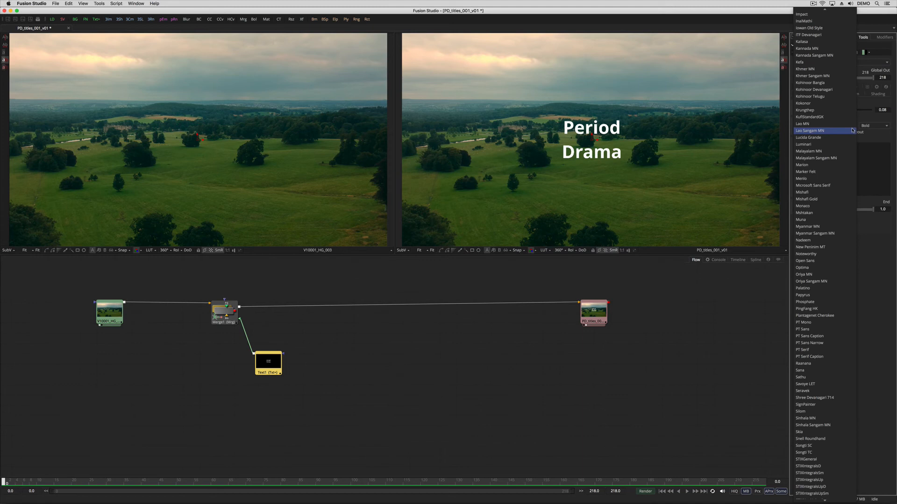
mouse_move(844, 441)
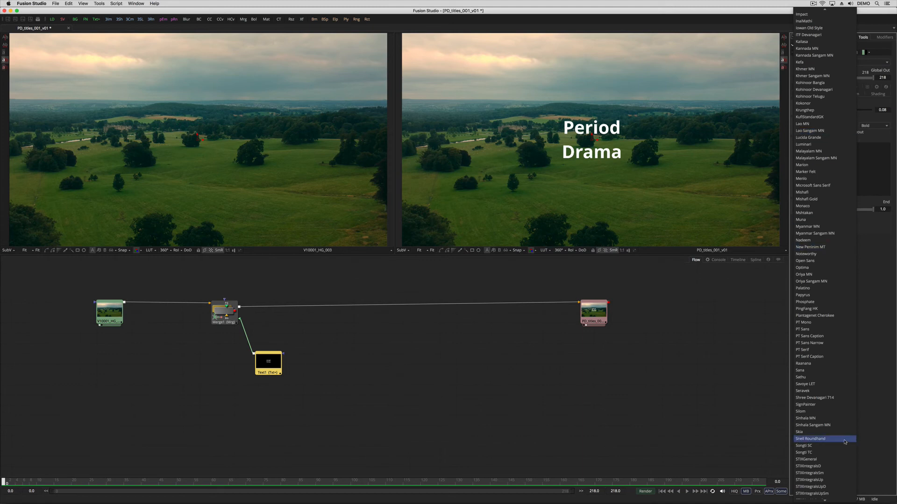
click(811, 439)
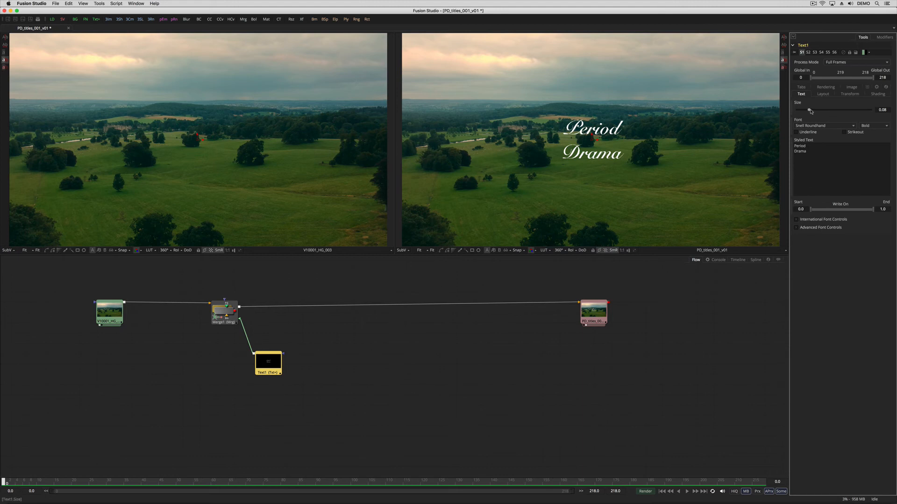
drag(810, 110, 817, 109)
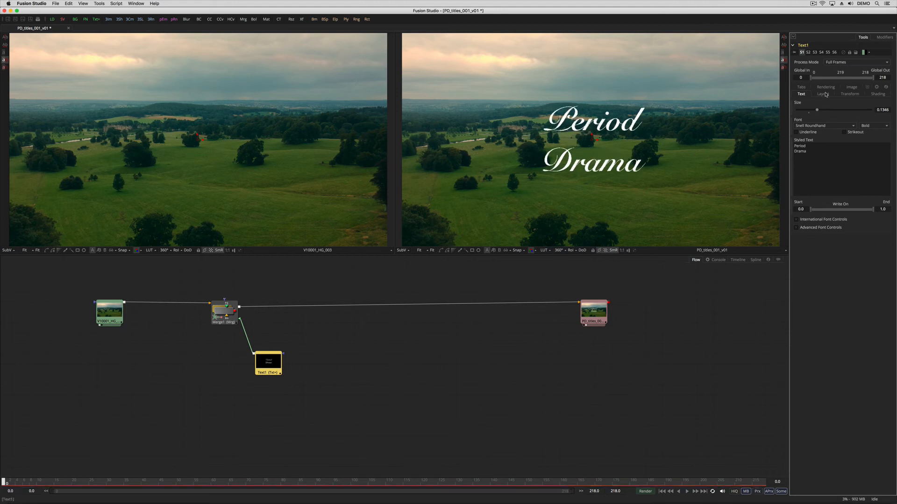
Step: Widen the title's character spacing slightly in the Transform settings
click(823, 93)
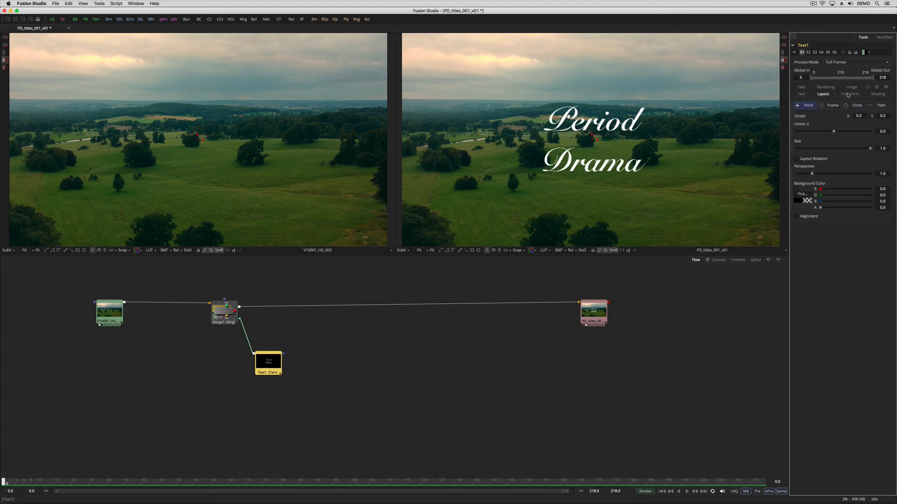
click(850, 93)
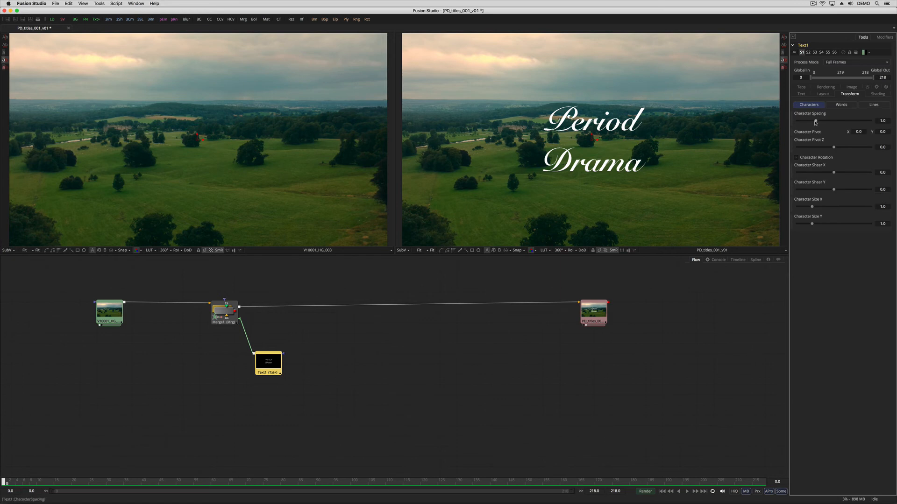
drag(812, 121, 819, 121)
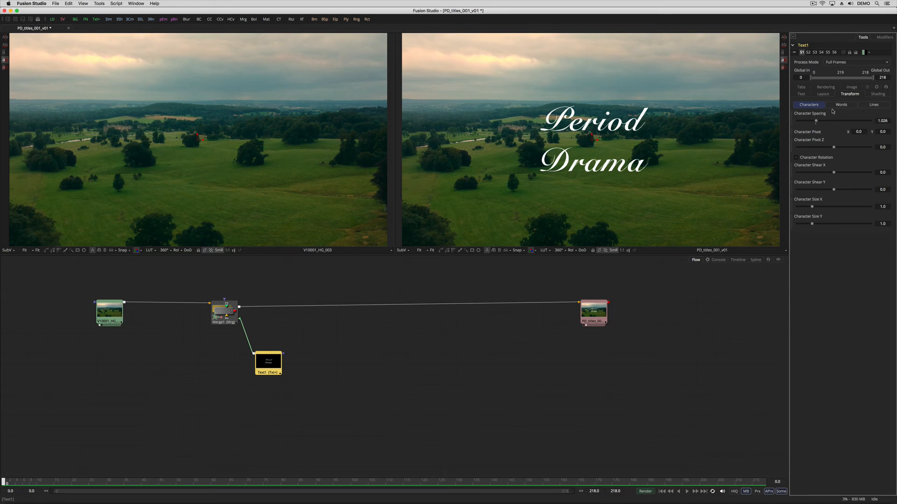
mouse_move(777, 108)
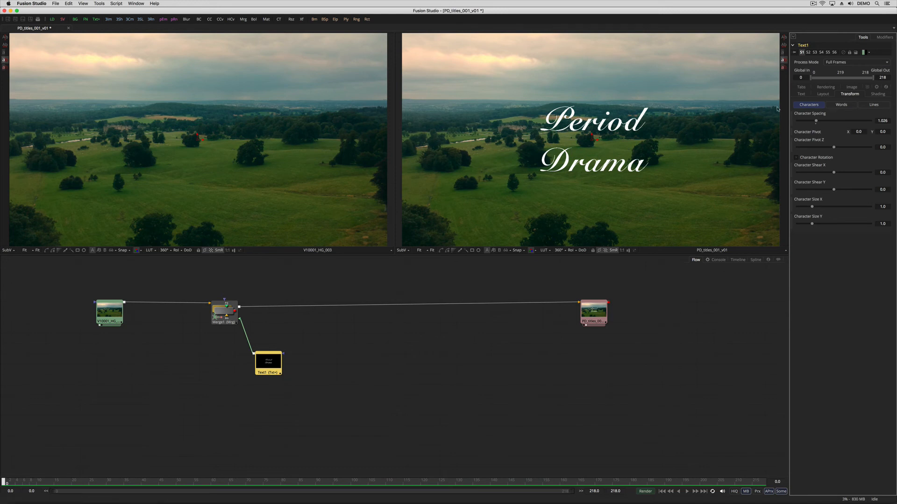
mouse_move(629, 161)
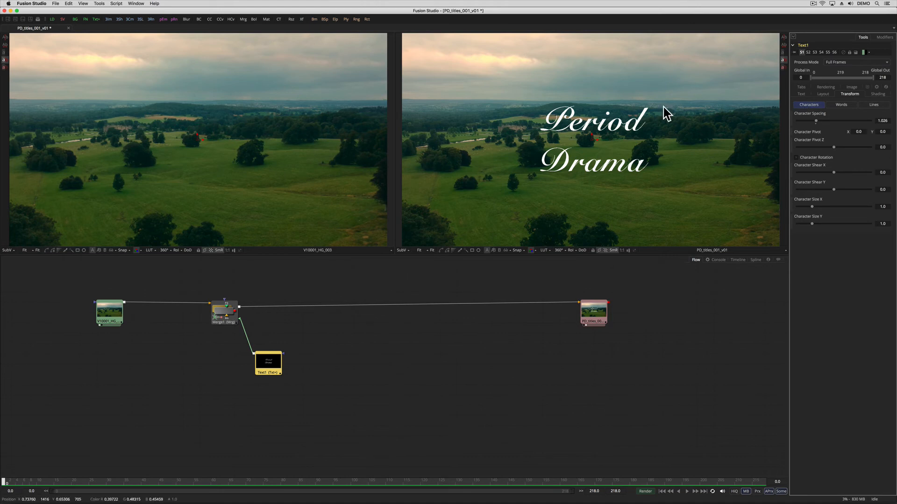
Step: In Text1's Shading settings, change the fill Type to Gradient with a warm peach colour stop
click(878, 94)
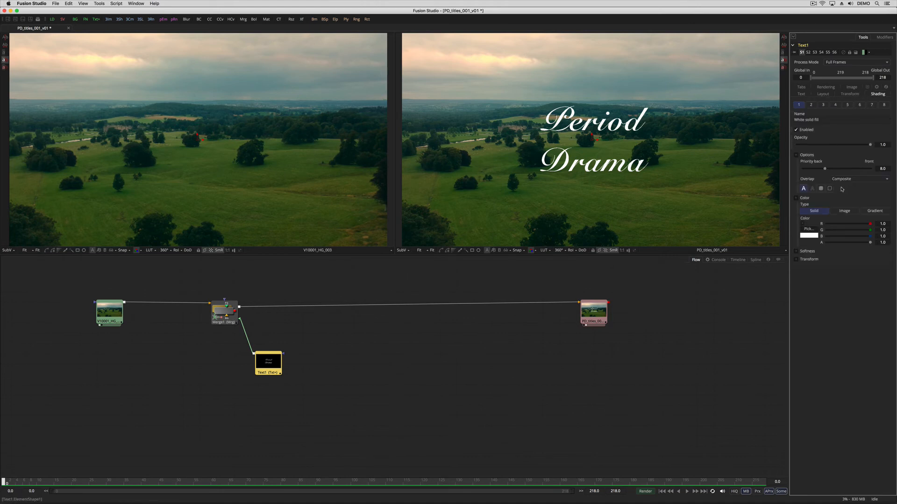
click(874, 211)
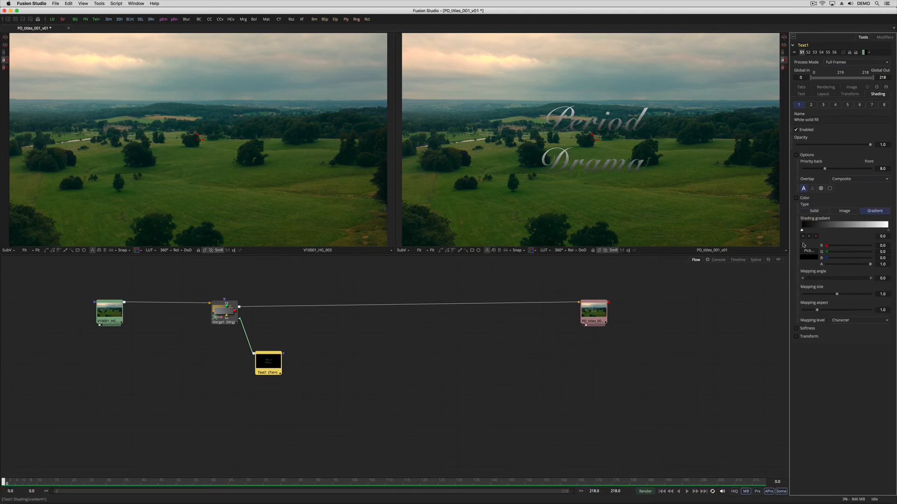
click(804, 251)
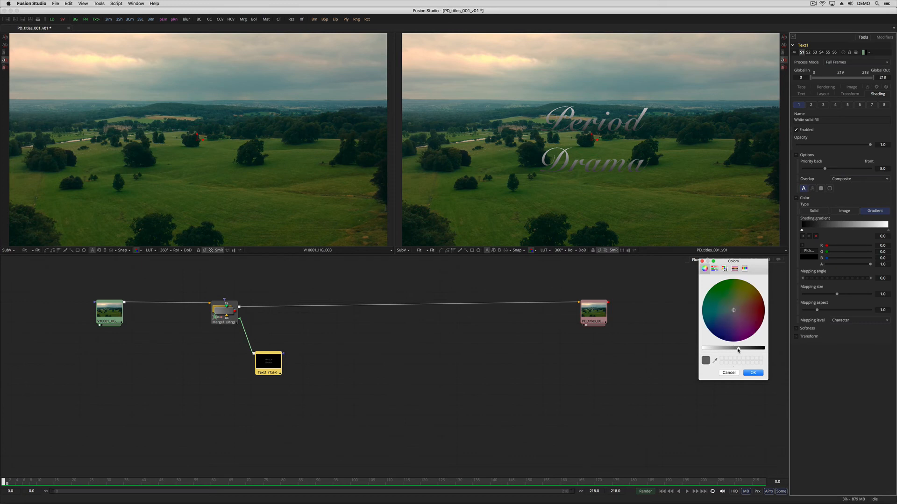
click(738, 304)
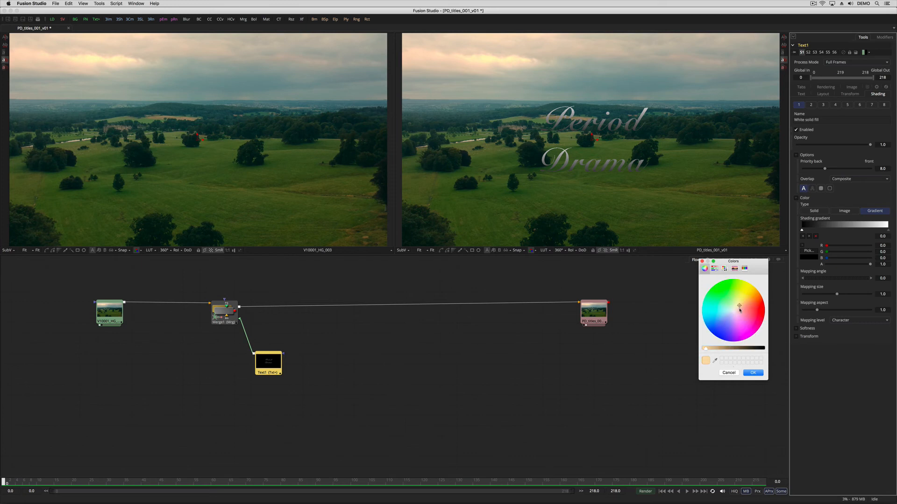
click(752, 372)
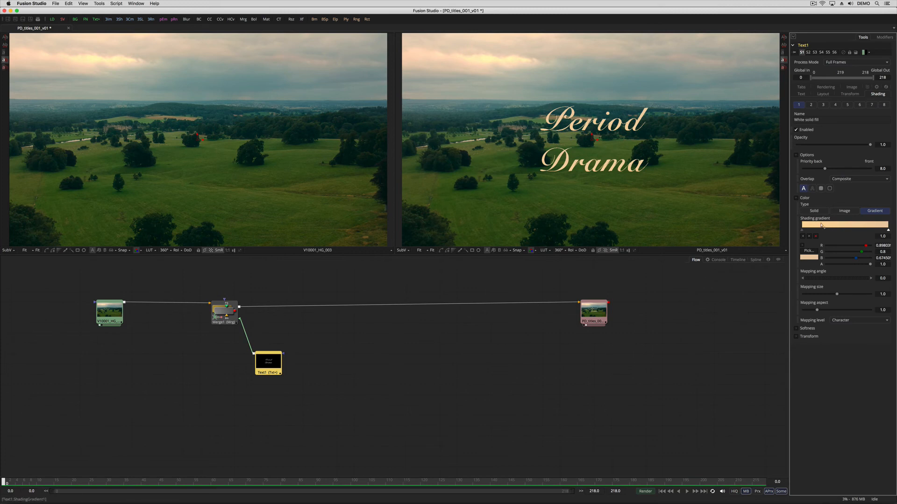
Step: Reduce the gradient's Mapping Size slightly and squash its Mapping Aspect
drag(841, 293, 833, 294)
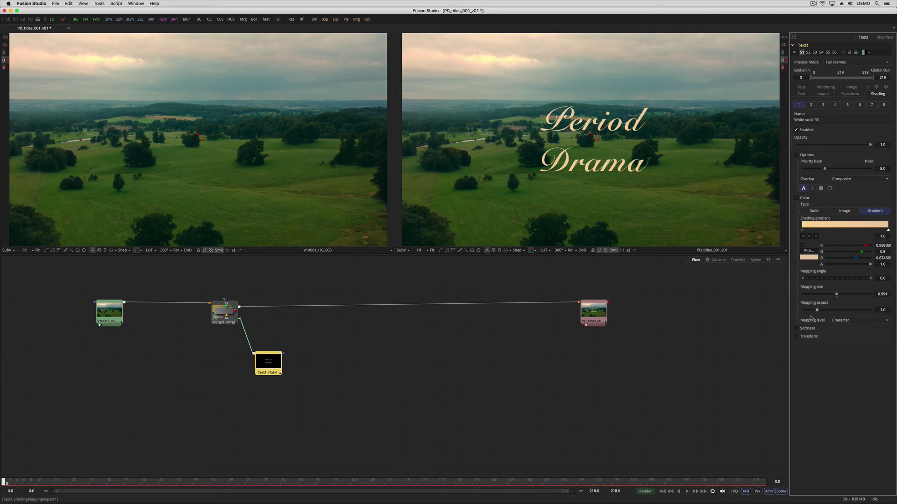
drag(880, 310, 811, 310)
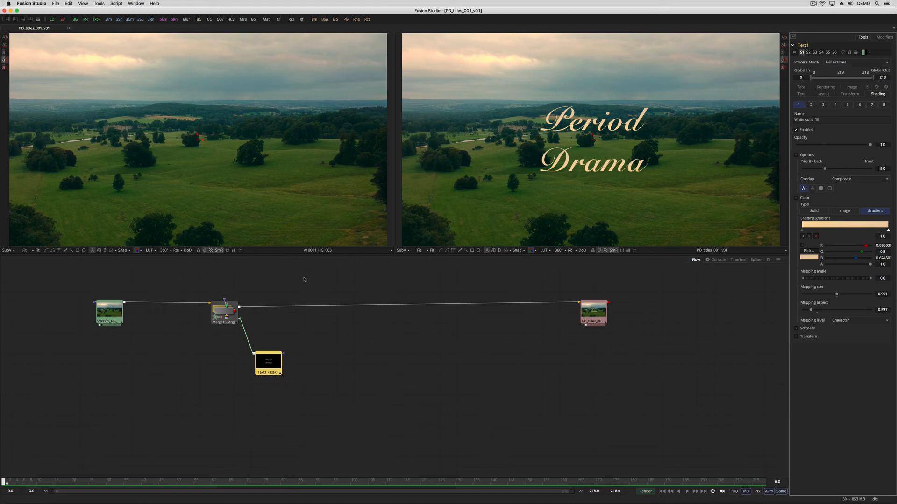
mouse_move(363, 405)
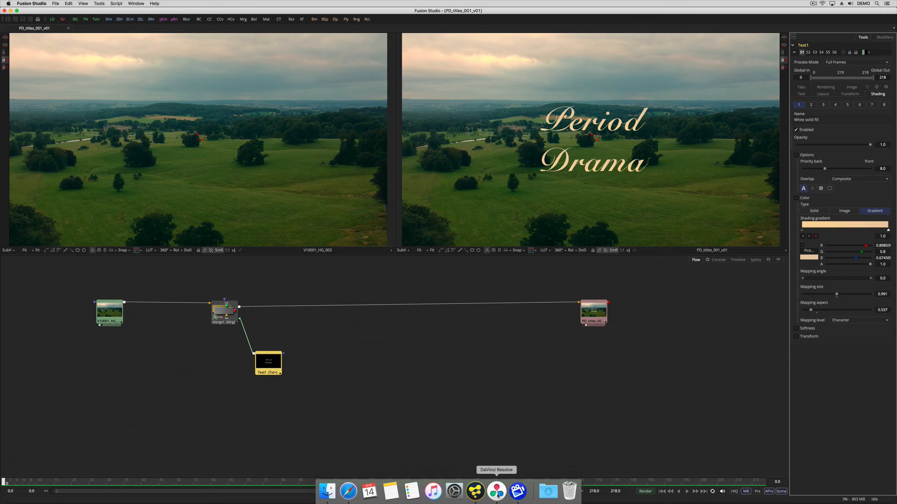
Step: Return to Resolve's Edit page and bring up the PD_titles_001 timeline clip's options
click(495, 489)
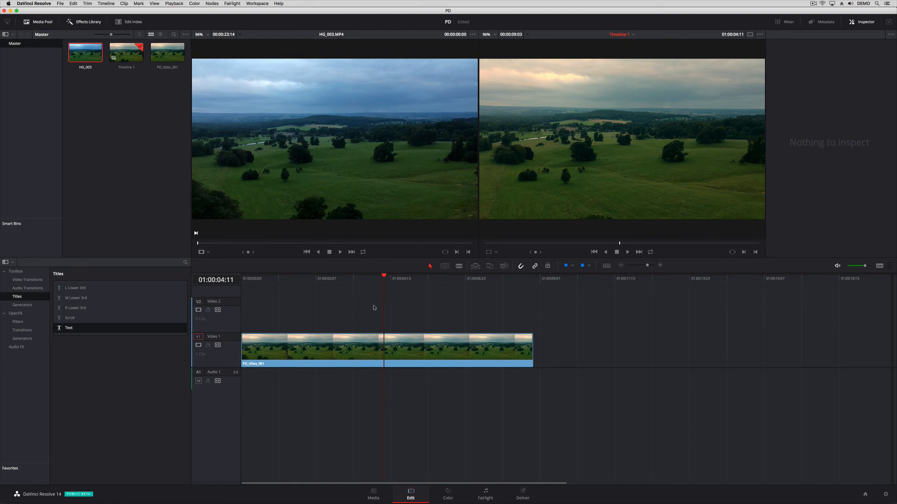
right_click(366, 350)
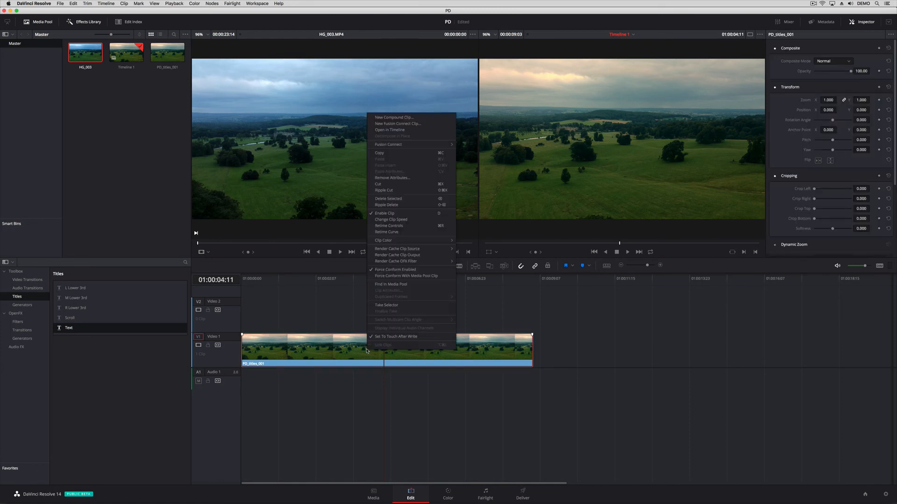